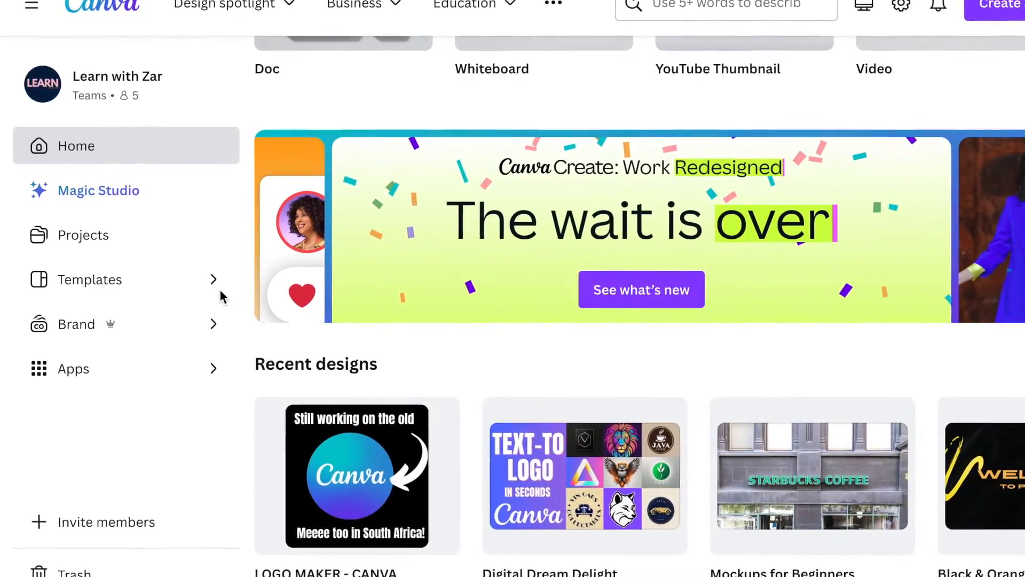
Launch Canva's Mockups app from the Recommended section of the Apps list.
scroll(down, 3)
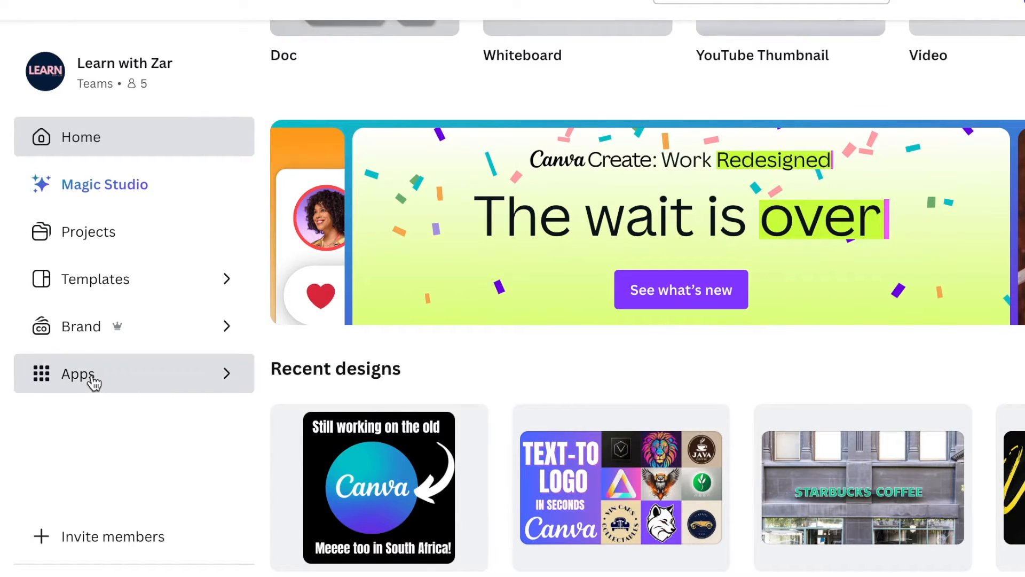
click(77, 373)
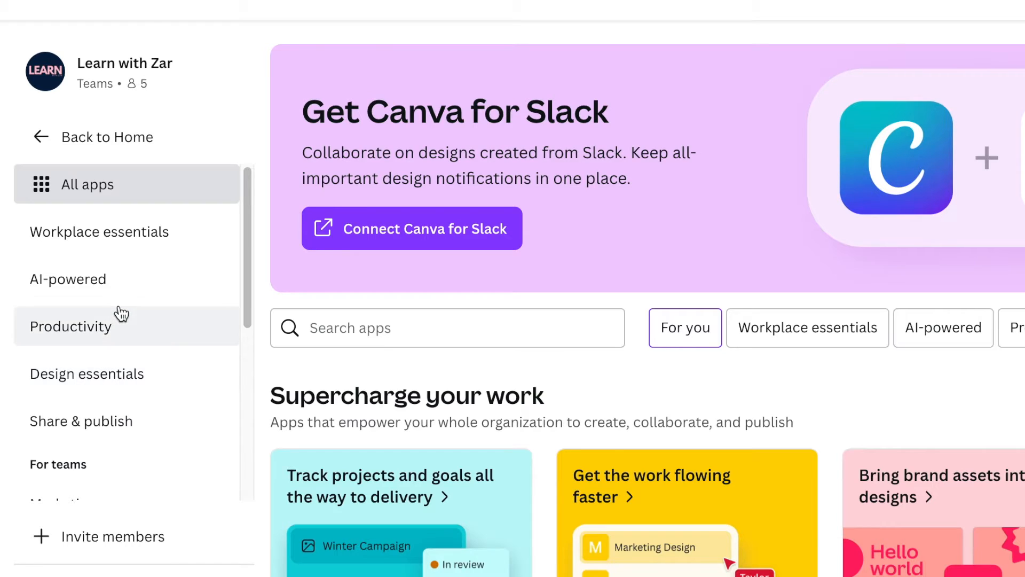
scroll(down, 3)
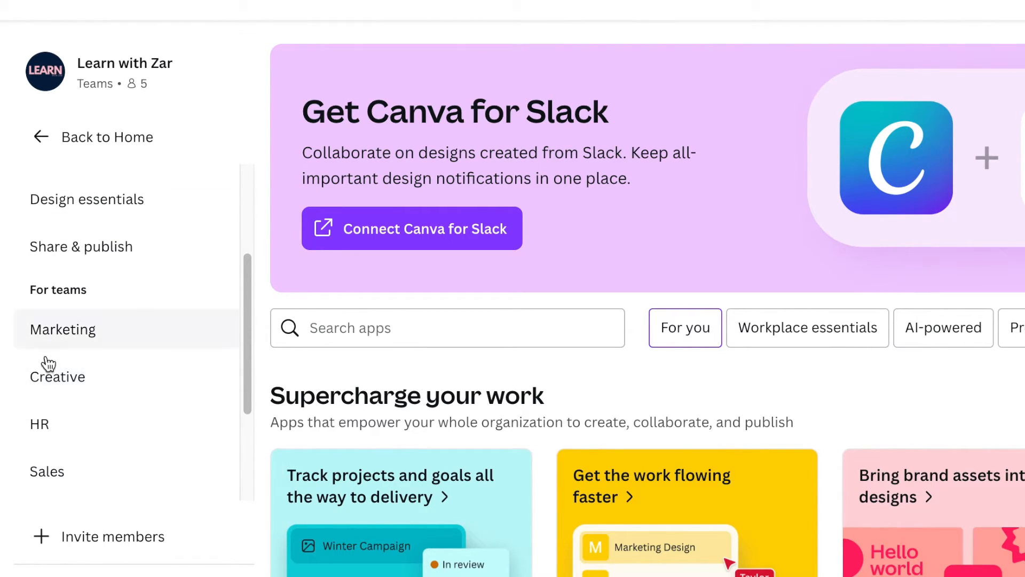
scroll(down, 3)
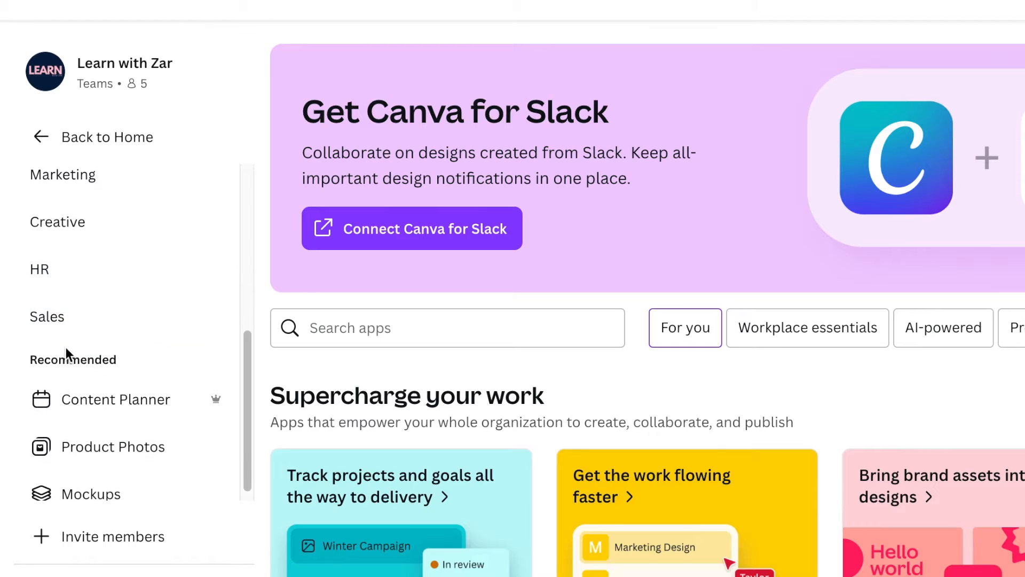
scroll(down, 3)
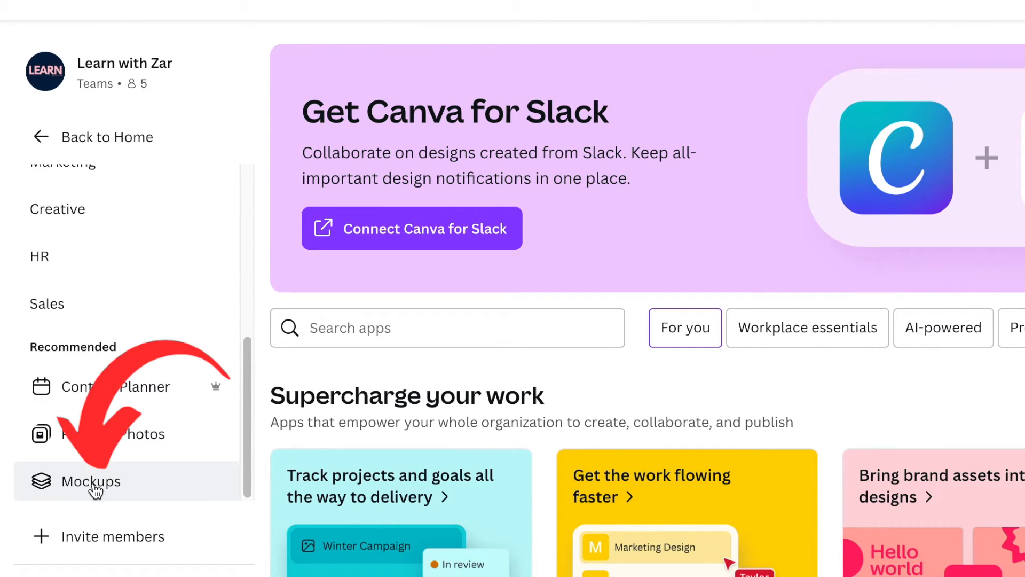
click(90, 481)
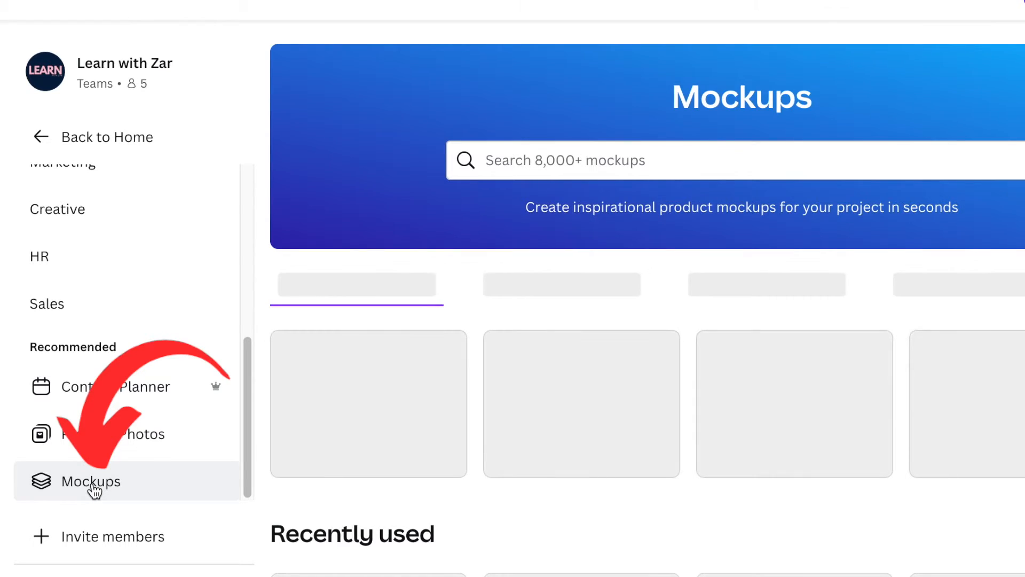
Browse the Packaging, Apparel and Home & living mockup category tabs.
click(91, 481)
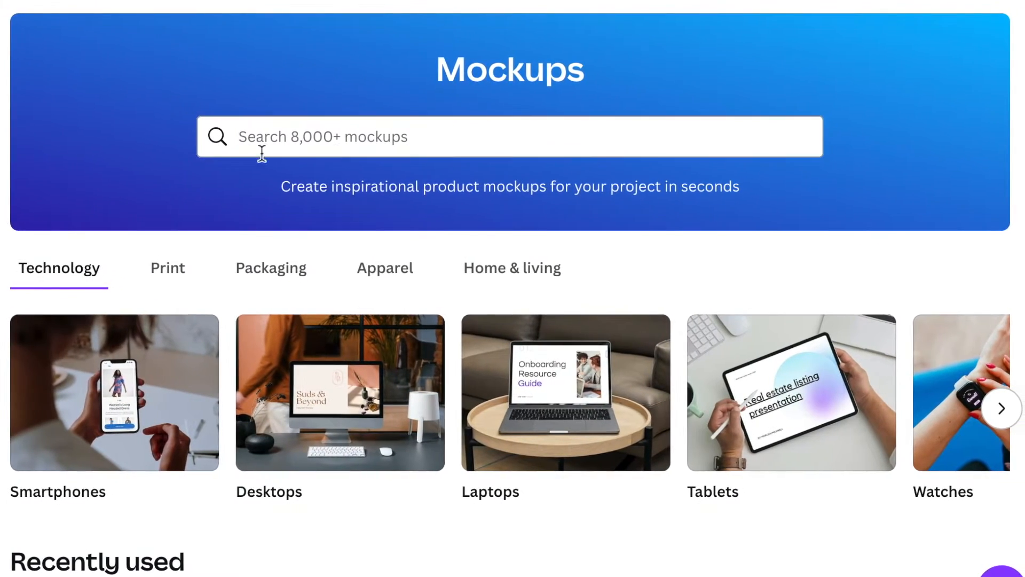
mouse_move(353, 153)
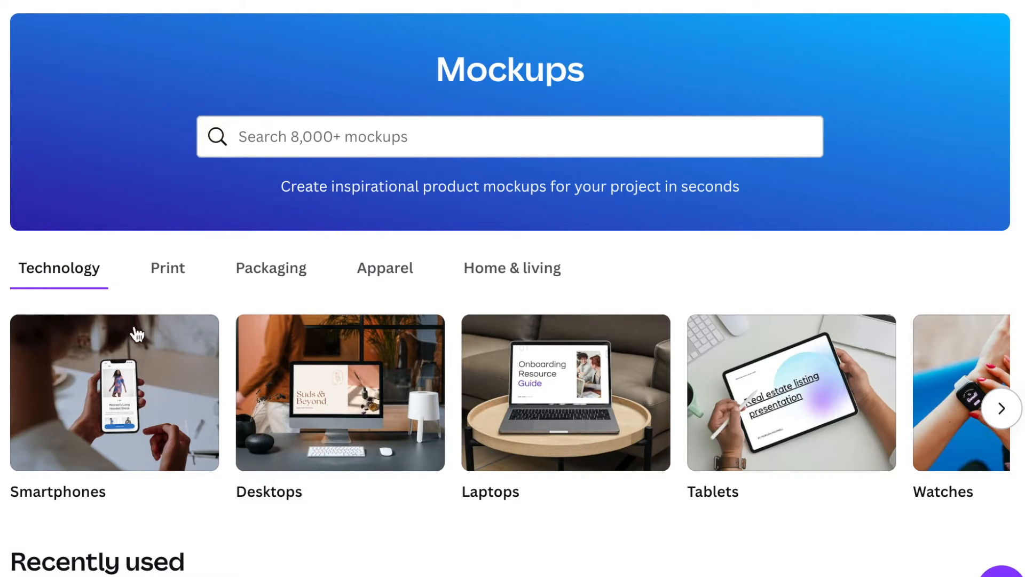
scroll(down, 3)
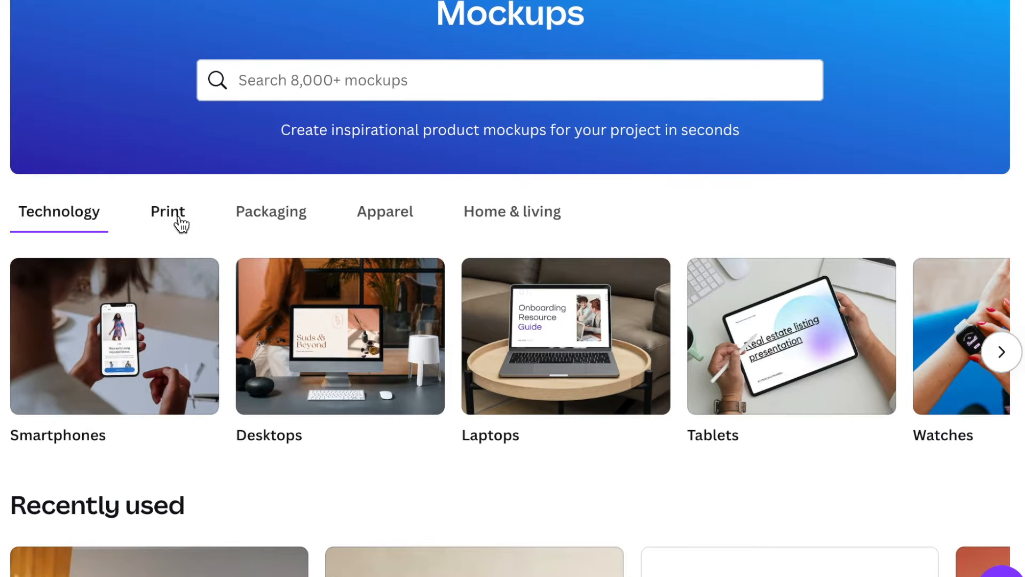
click(271, 212)
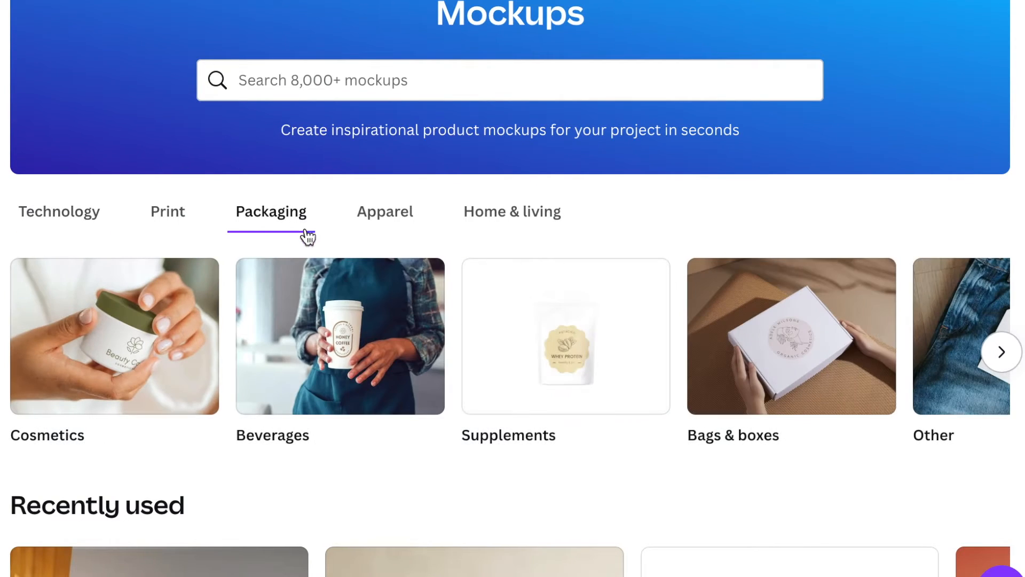
click(385, 212)
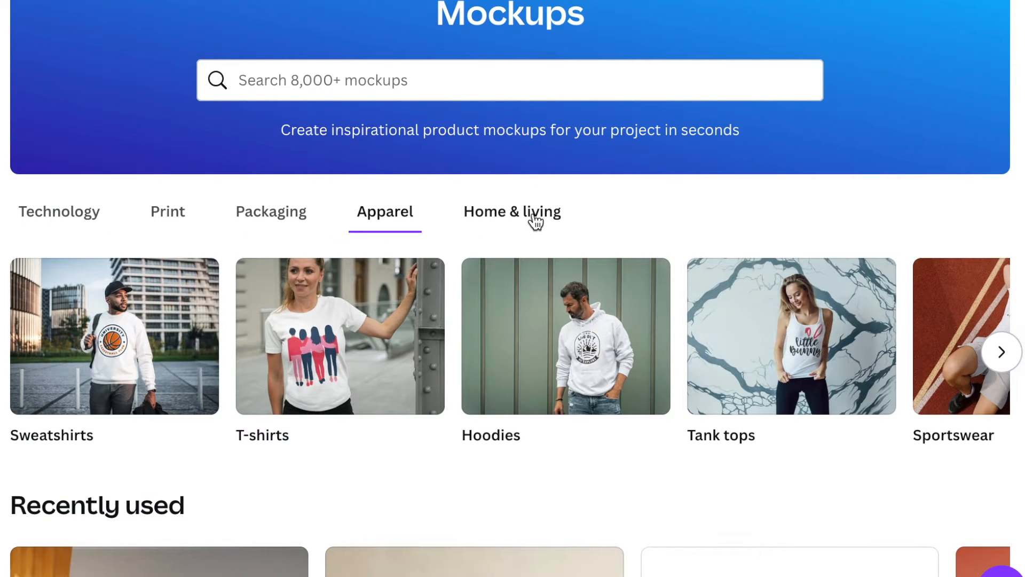
click(512, 211)
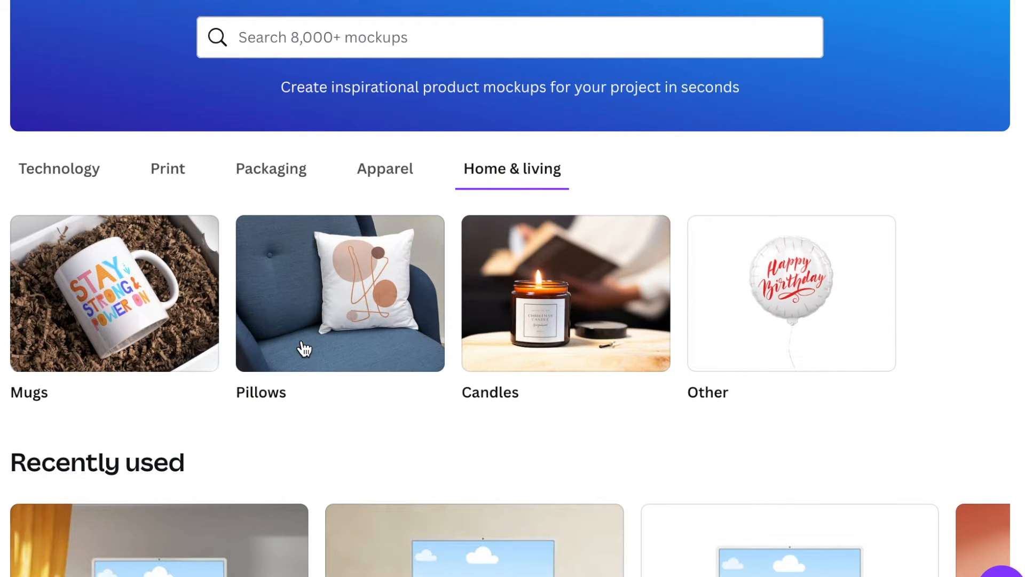
Scroll through the Recently used, Trending and New mockup collections.
scroll(down, 3)
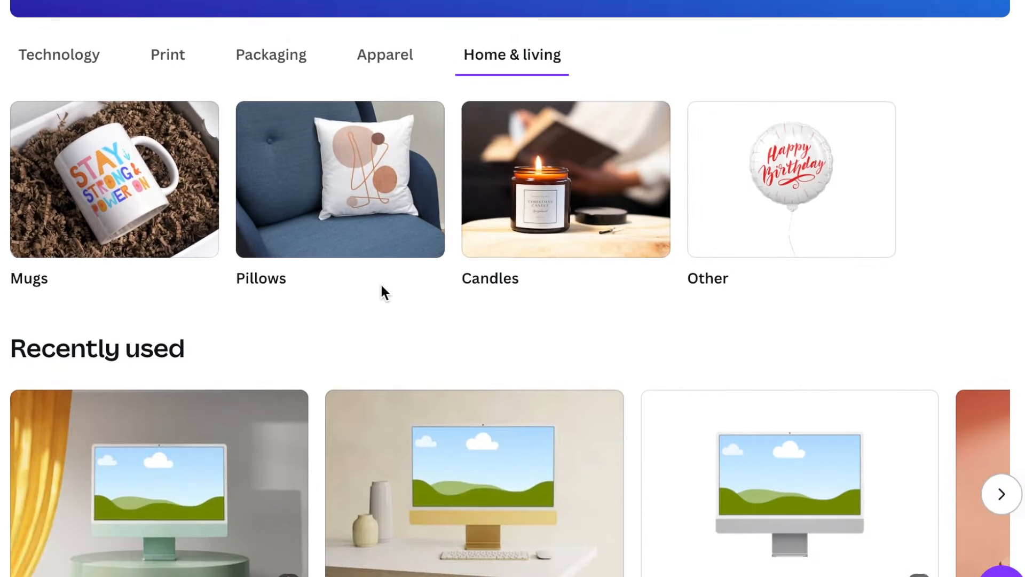
scroll(down, 3)
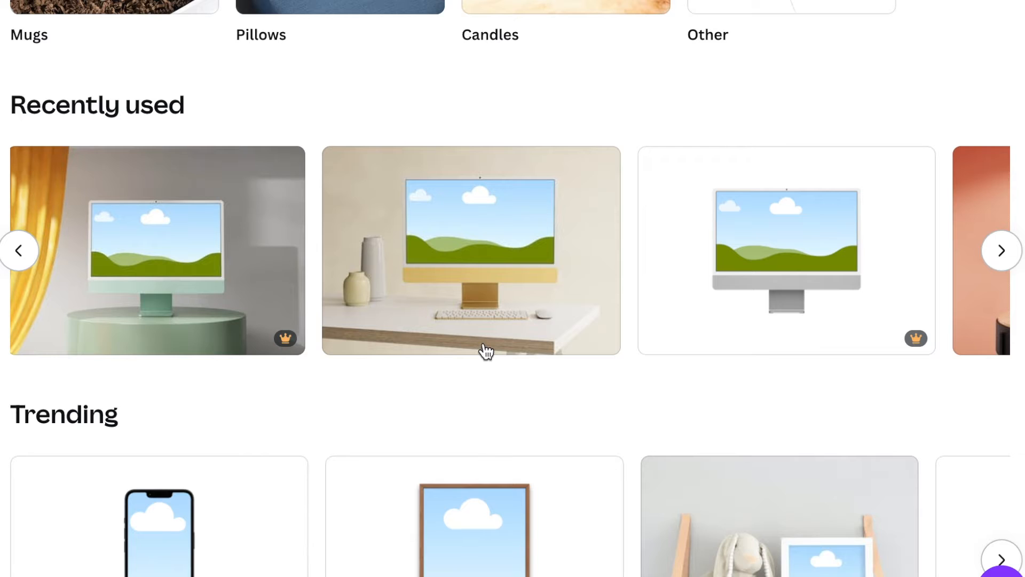
scroll(down, 3)
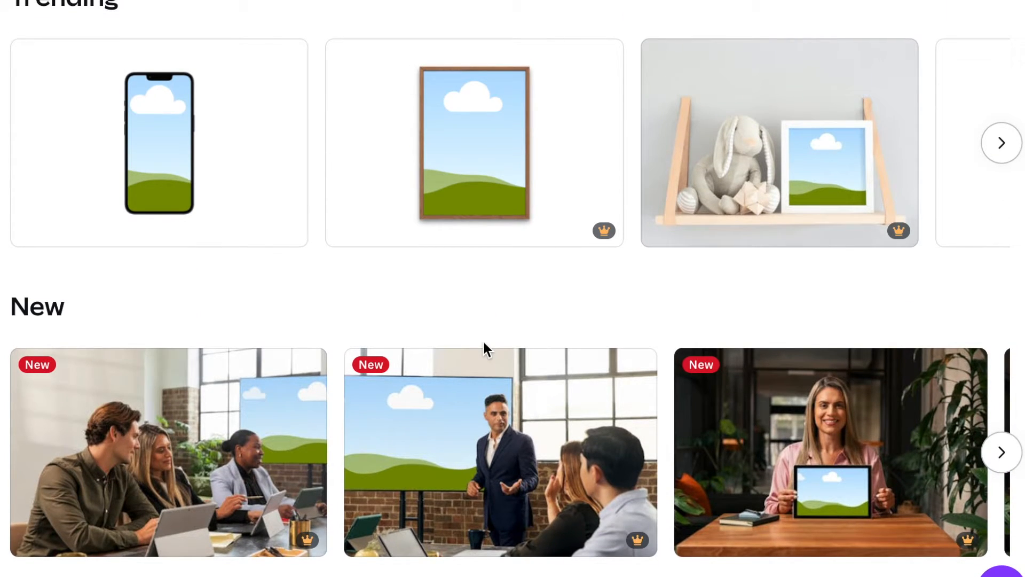
mouse_move(260, 352)
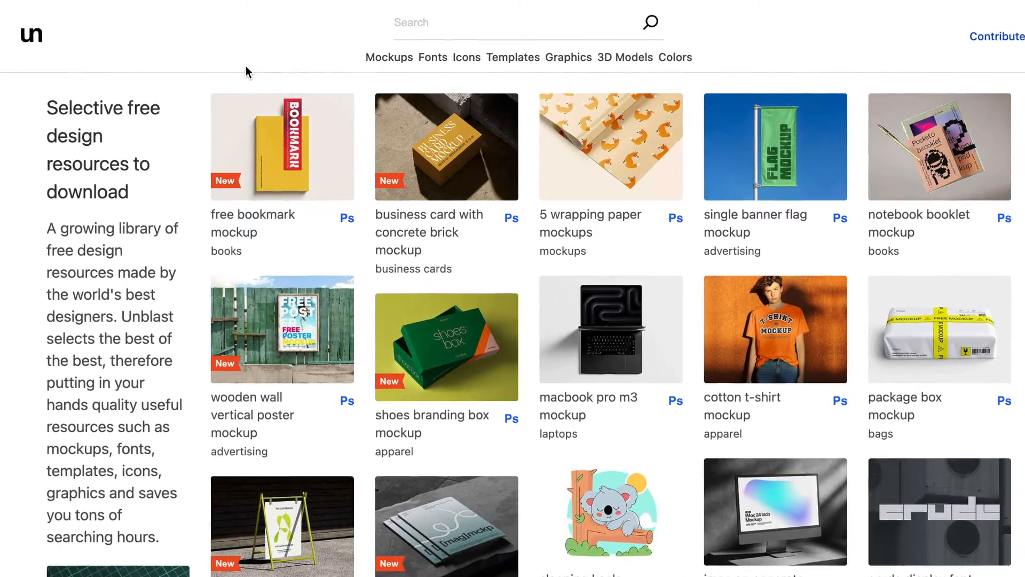
Scroll down through Unblast's free resource library on the homepage.
scroll(down, 3)
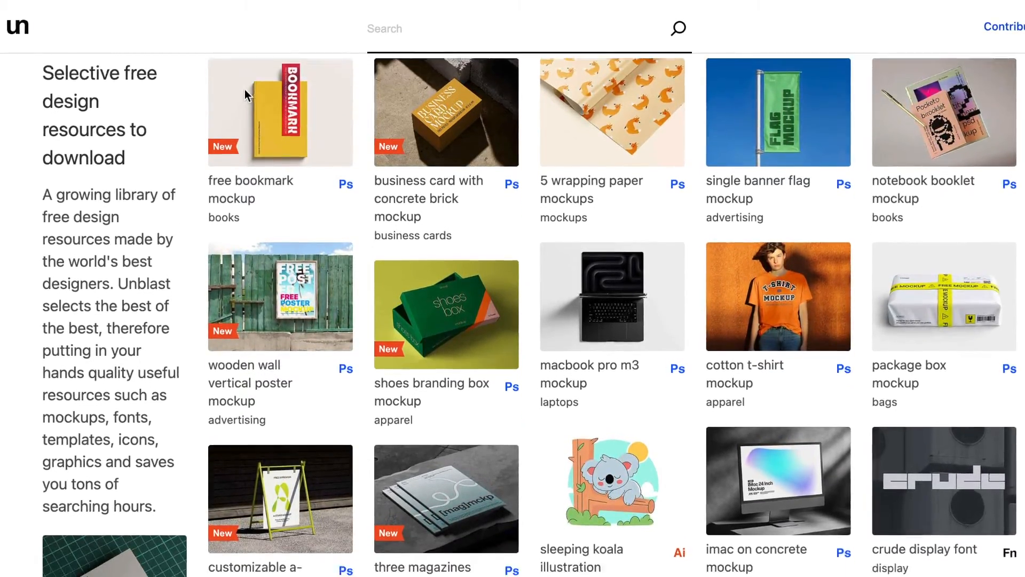
scroll(down, 3)
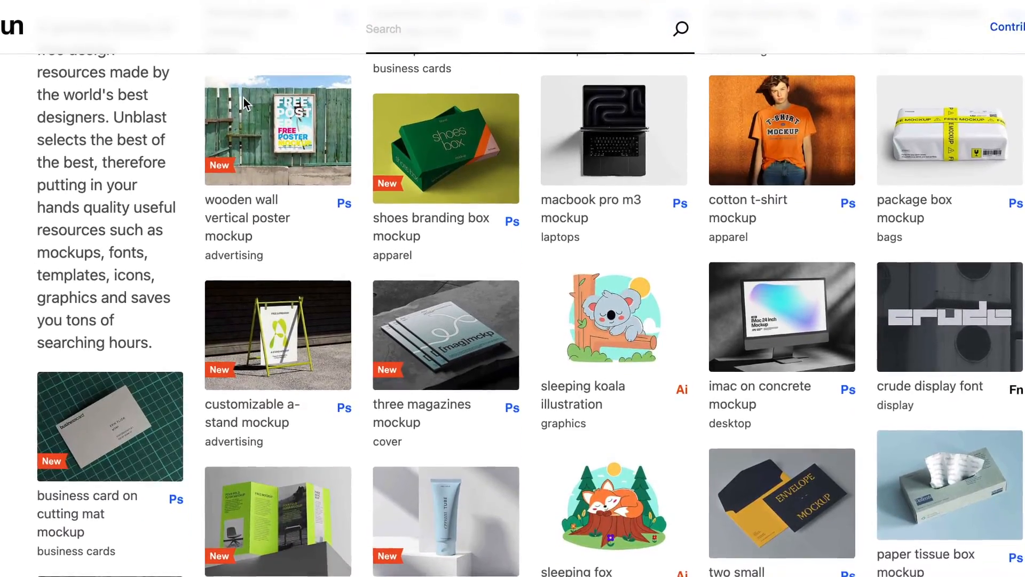
scroll(down, 3)
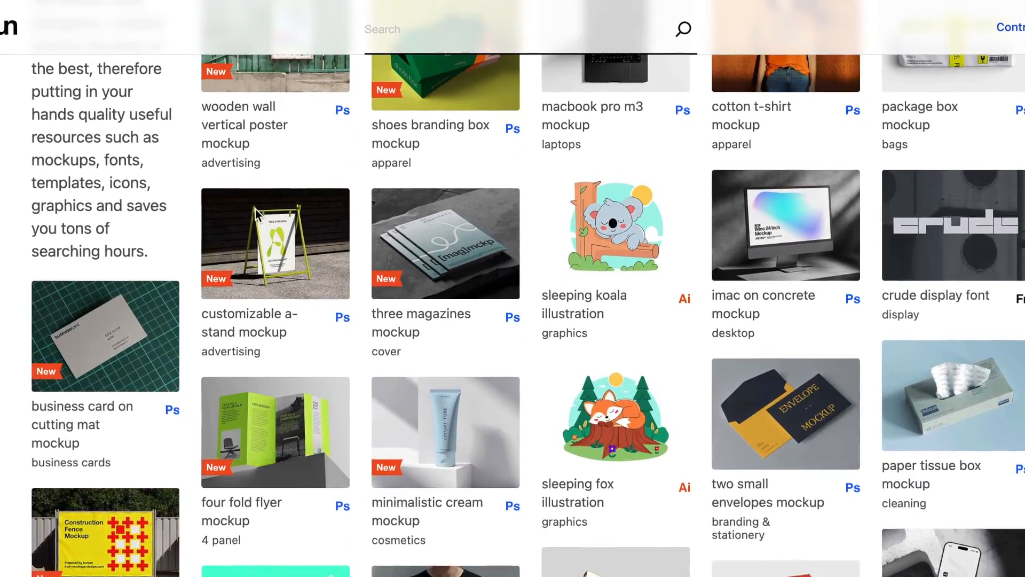
scroll(down, 3)
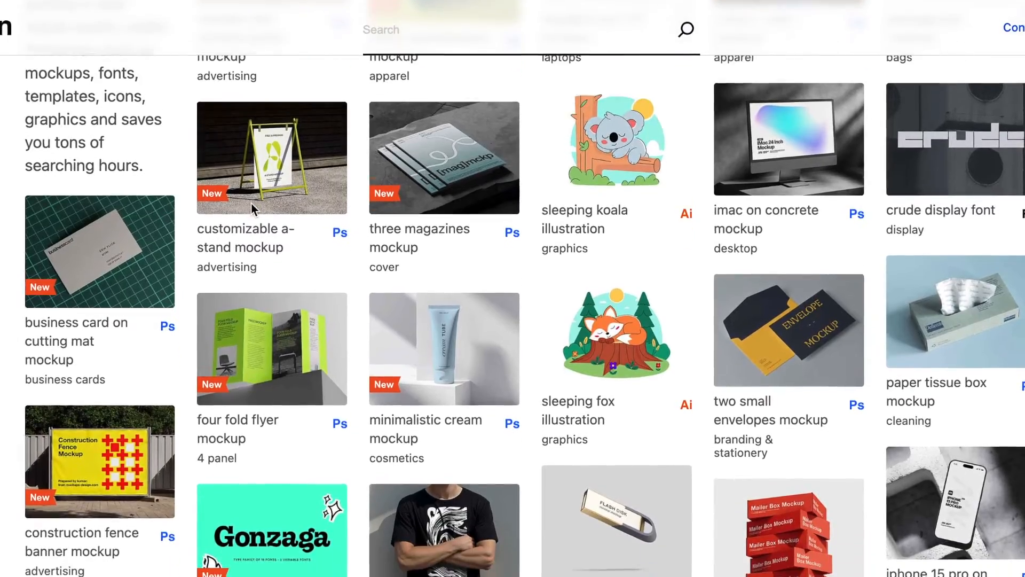
scroll(down, 3)
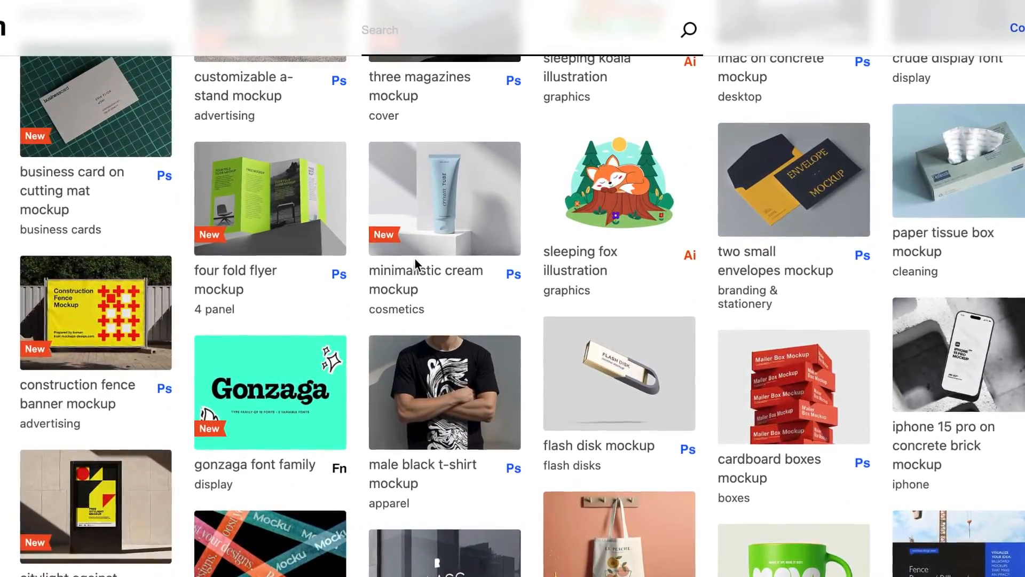
scroll(down, 3)
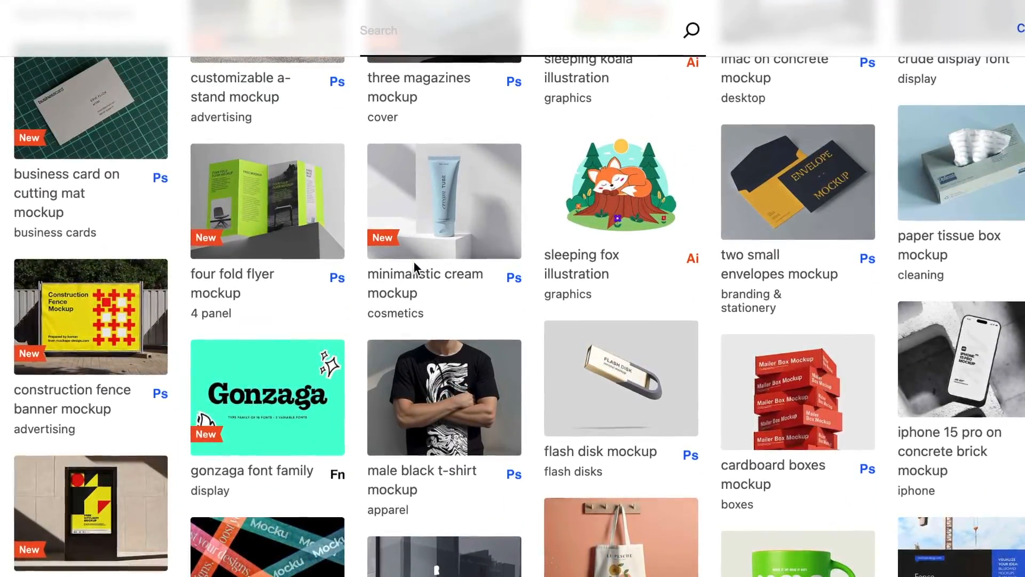
scroll(down, 3)
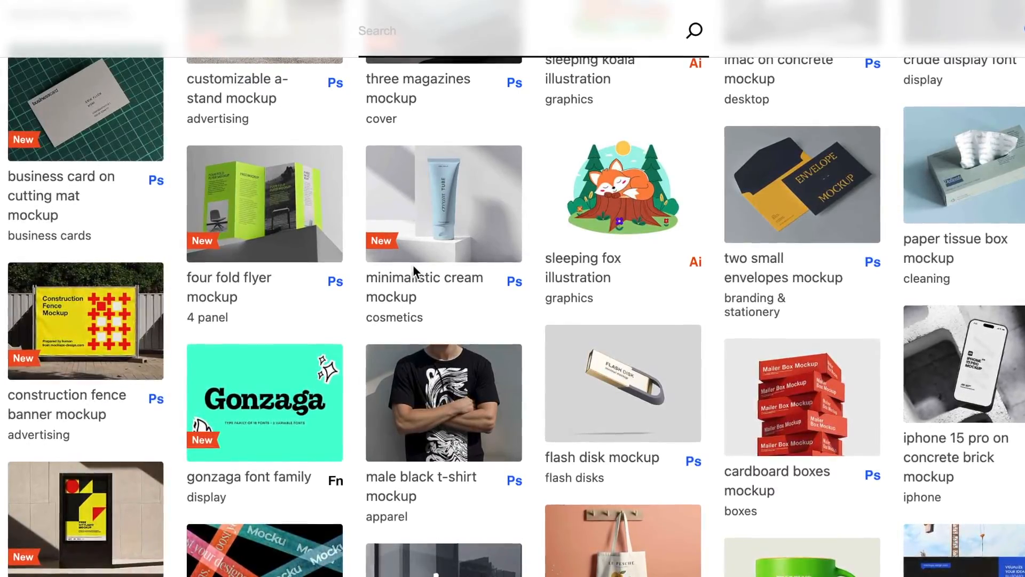
scroll(down, 3)
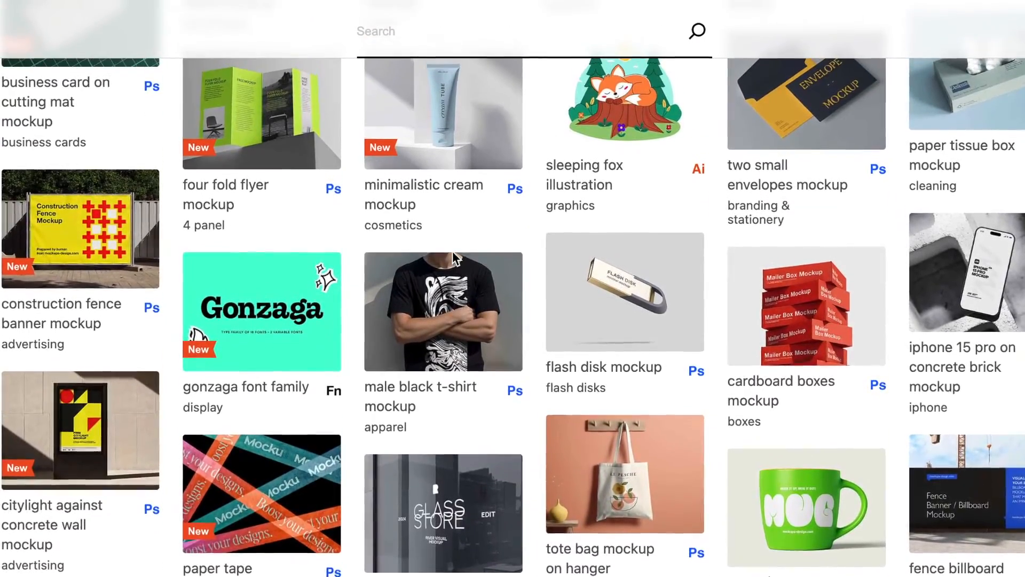
scroll(down, 3)
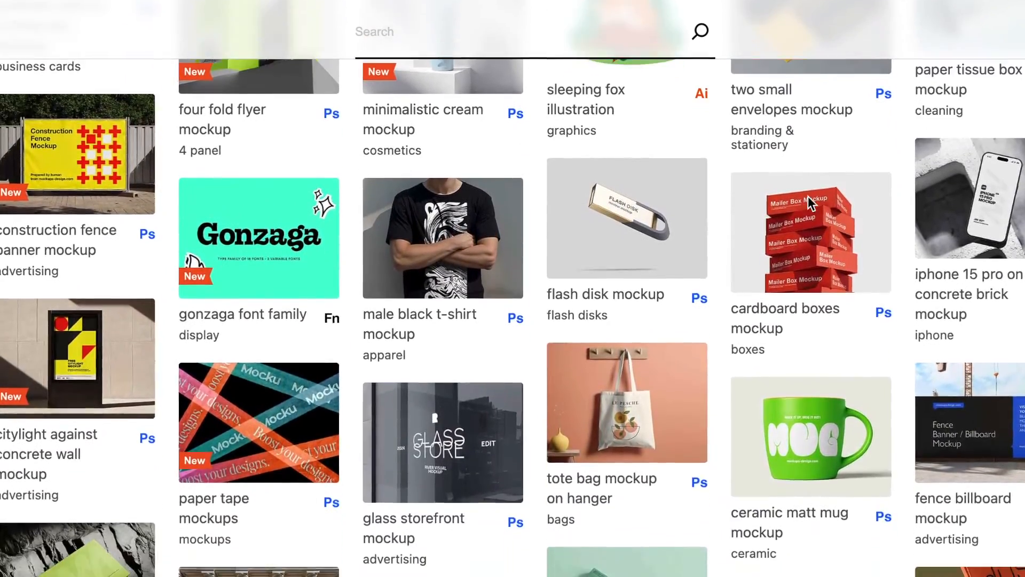
scroll(down, 3)
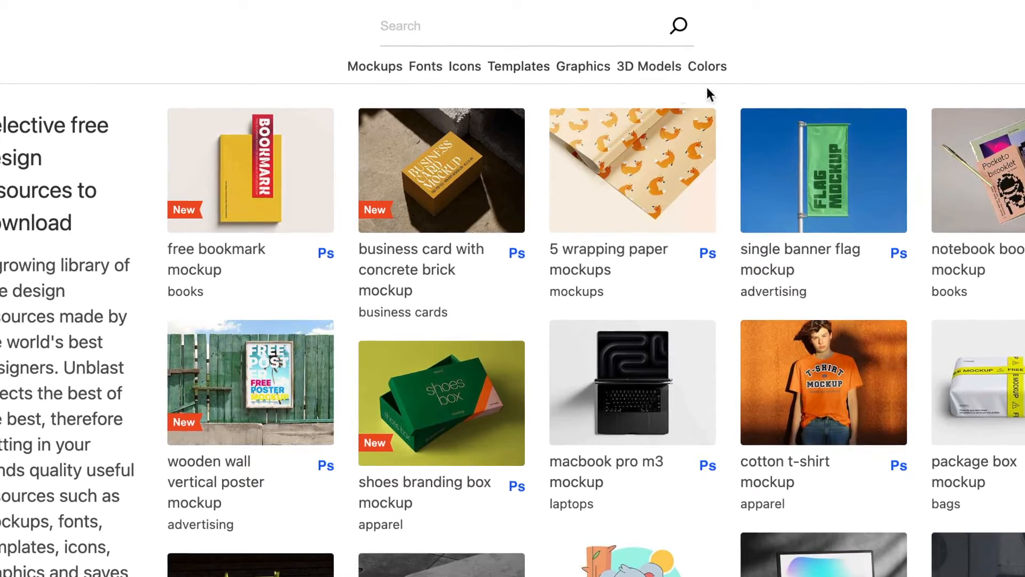
Filter to Mockups and open the Ceramic Matt Mug Mockup page.
click(373, 66)
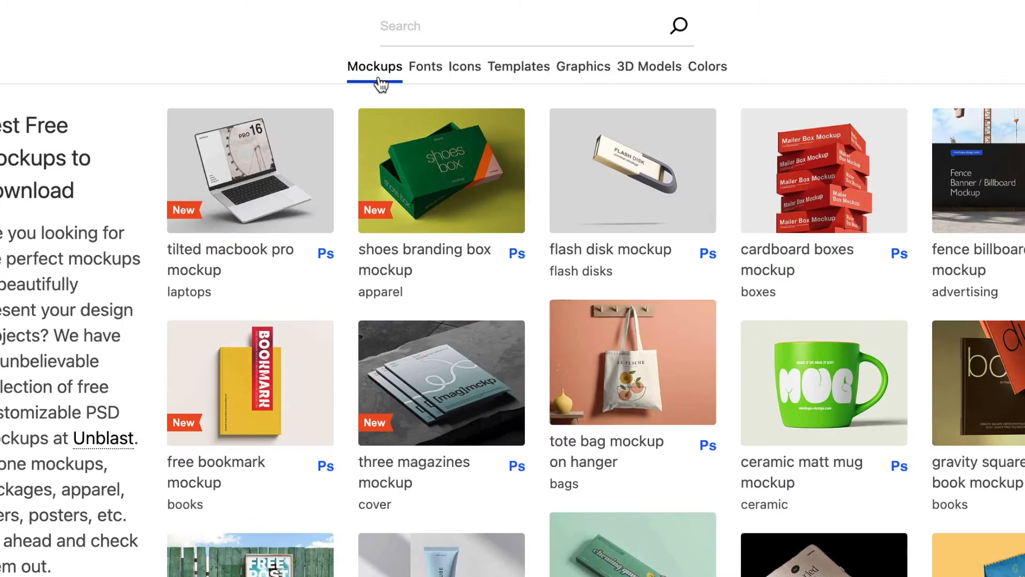
scroll(down, 3)
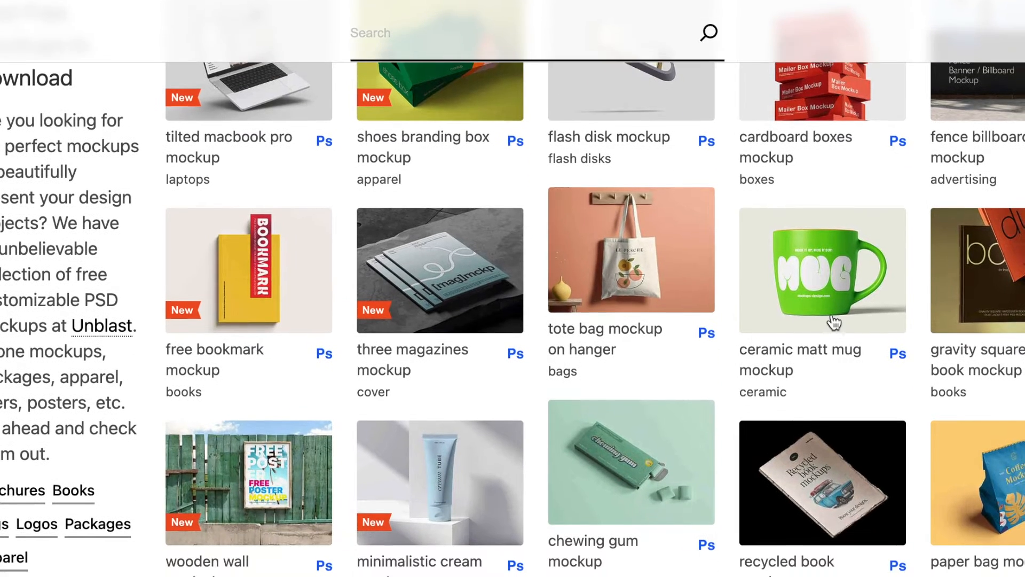
click(821, 270)
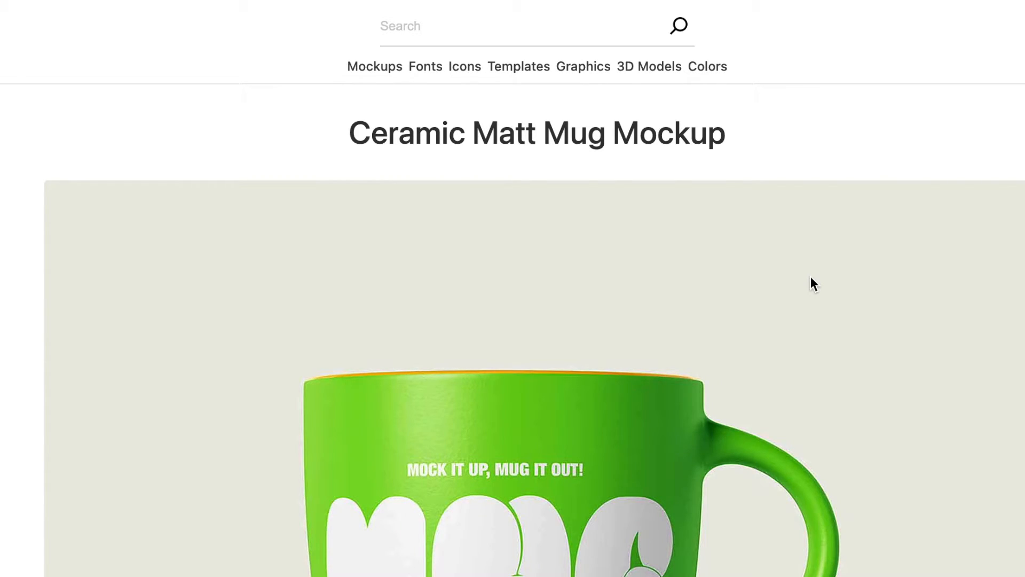
scroll(down, 3)
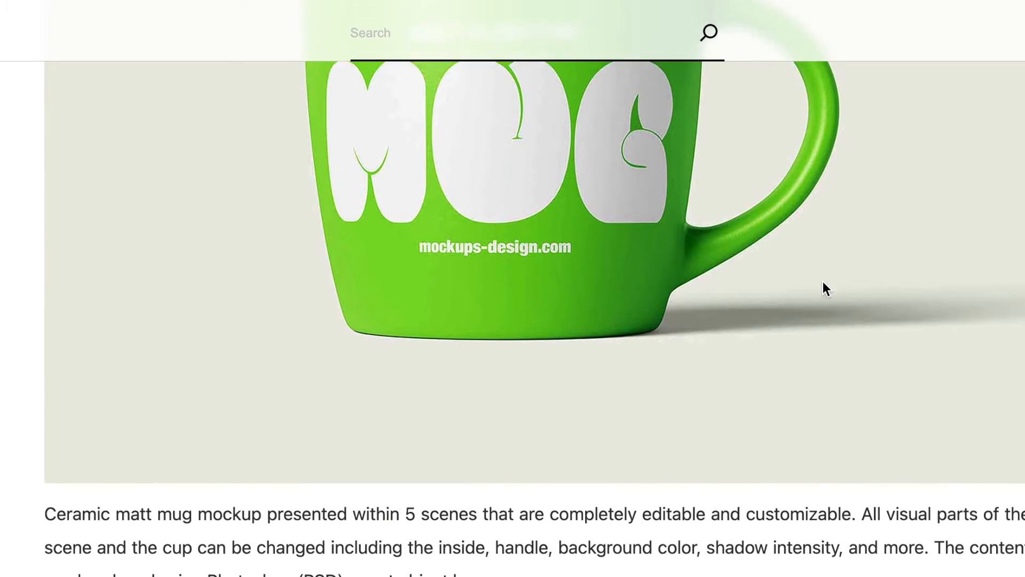
scroll(down, 3)
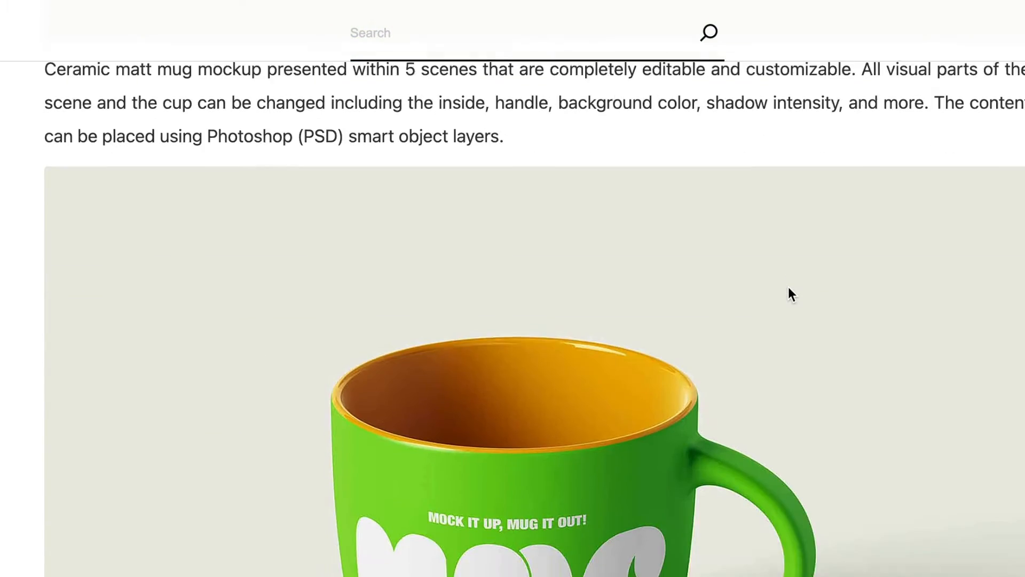
scroll(down, 3)
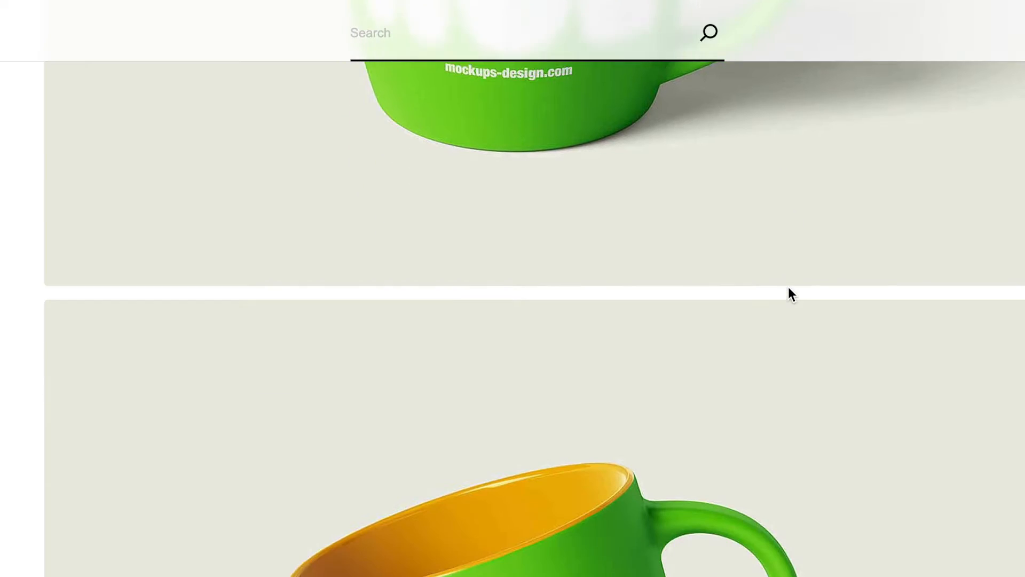
scroll(down, 3)
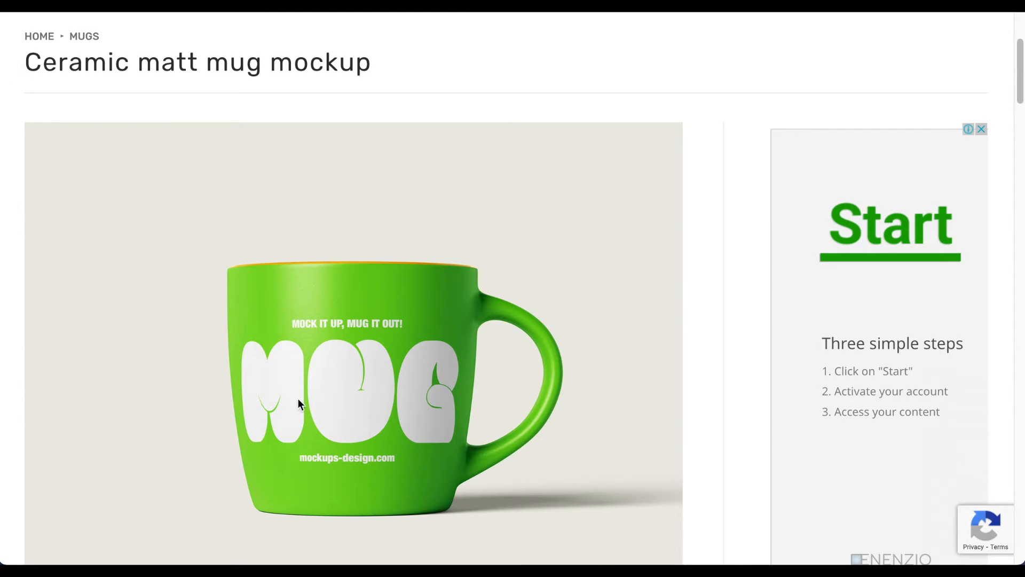
mouse_move(398, 276)
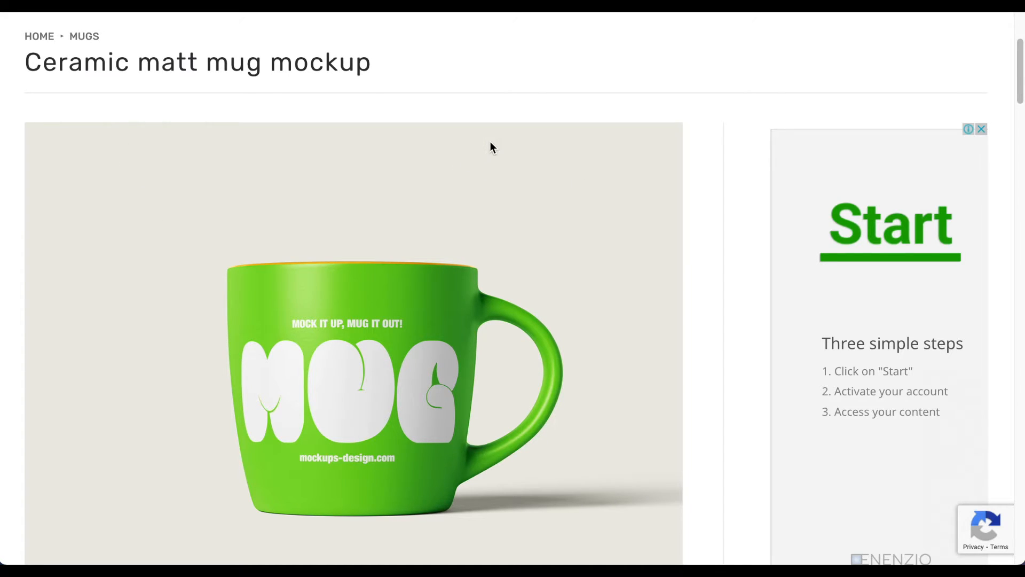
Scroll down the Ceramic matt mug mockup page and start its download.
scroll(down, 3)
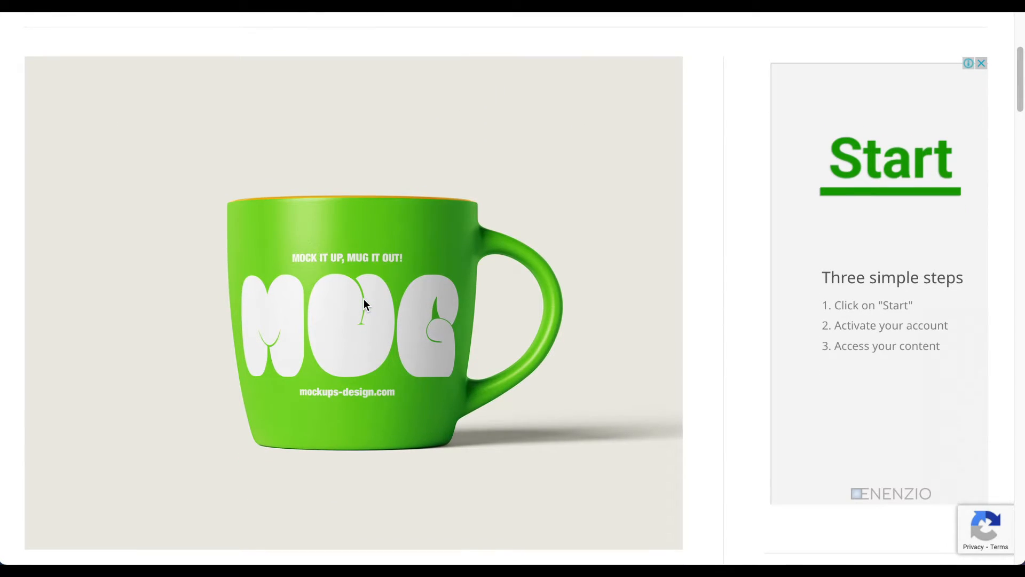
scroll(down, 3)
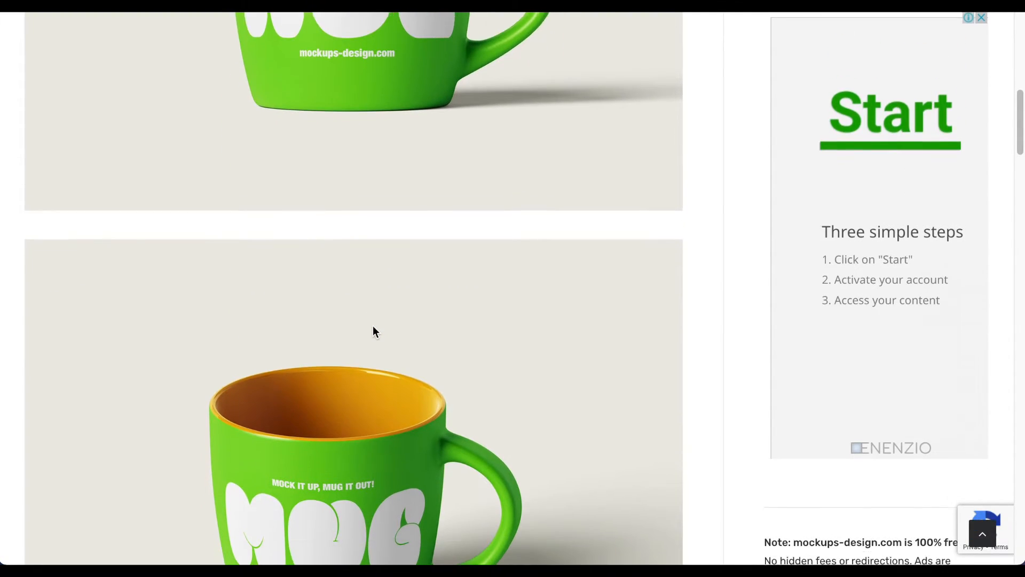
scroll(down, 3)
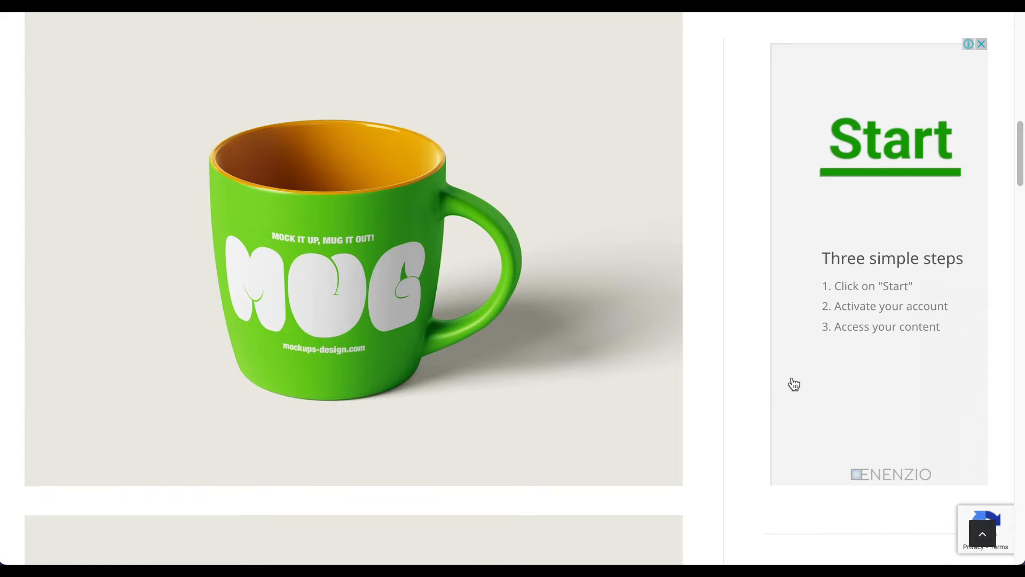
scroll(down, 3)
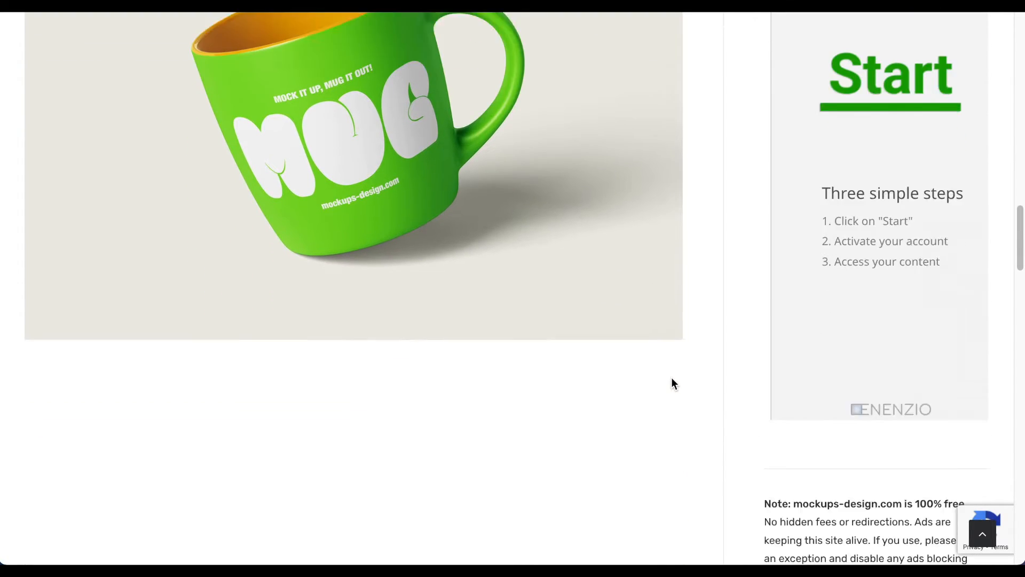
scroll(down, 3)
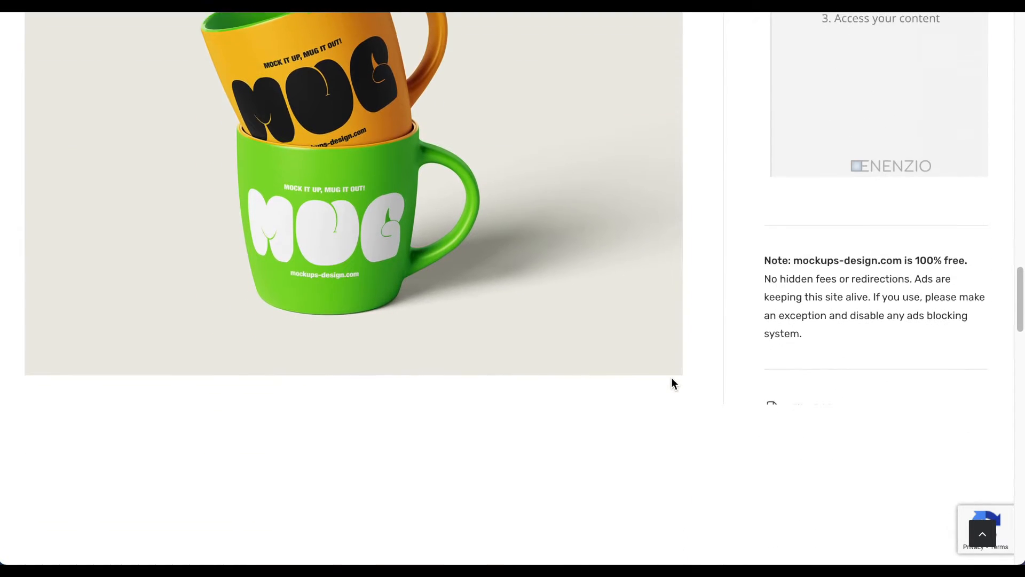
scroll(down, 3)
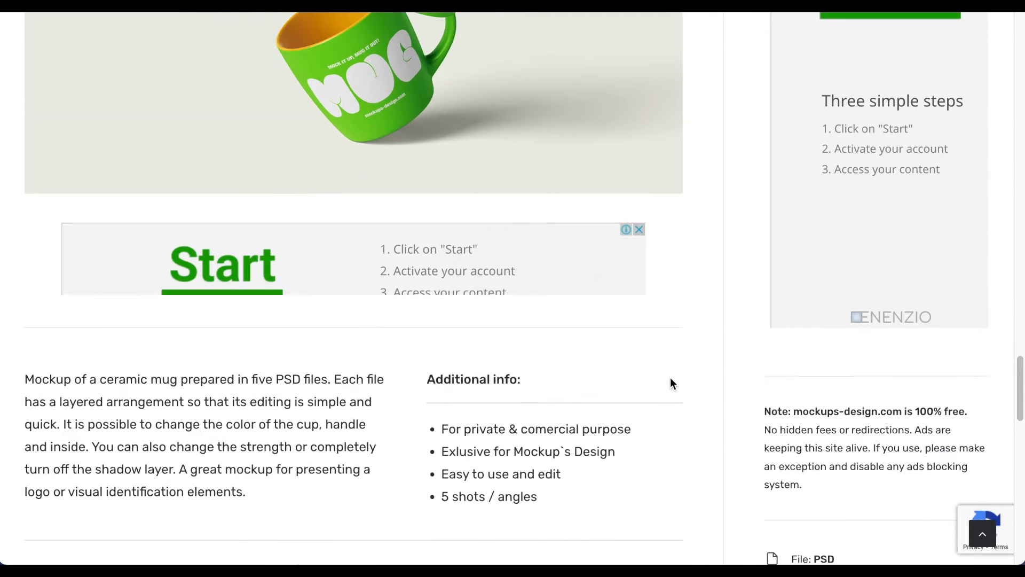
scroll(down, 3)
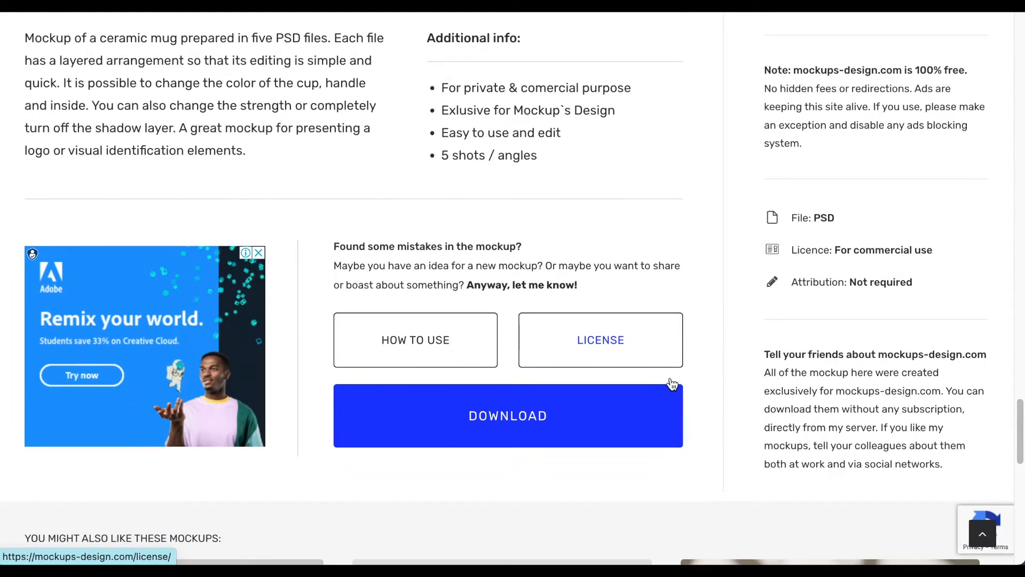
scroll(down, 3)
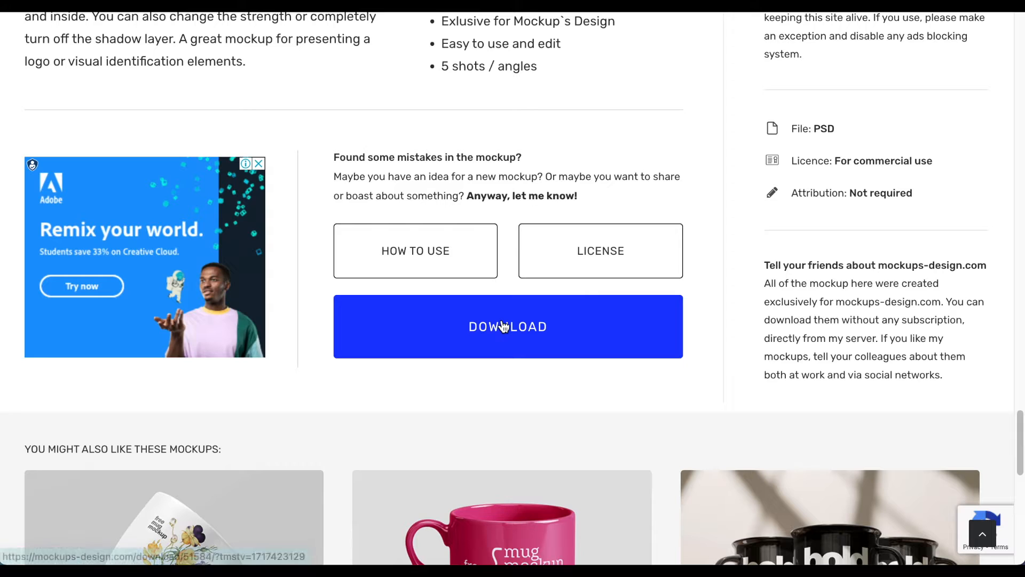
click(507, 326)
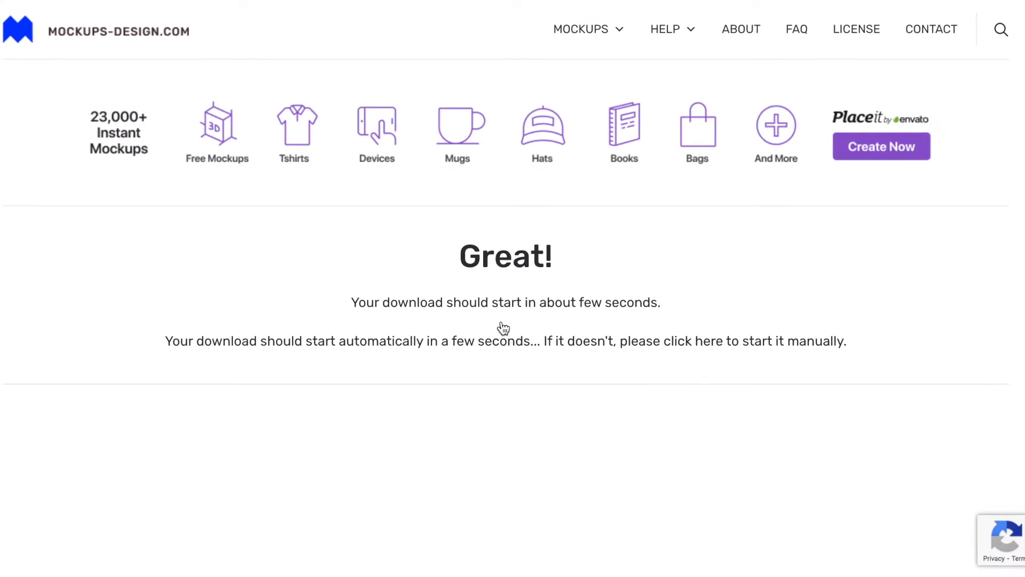
Reveal the downloaded MD841 mug mockup zip in Finder and extract it with Archive Utility.
scroll(down, 3)
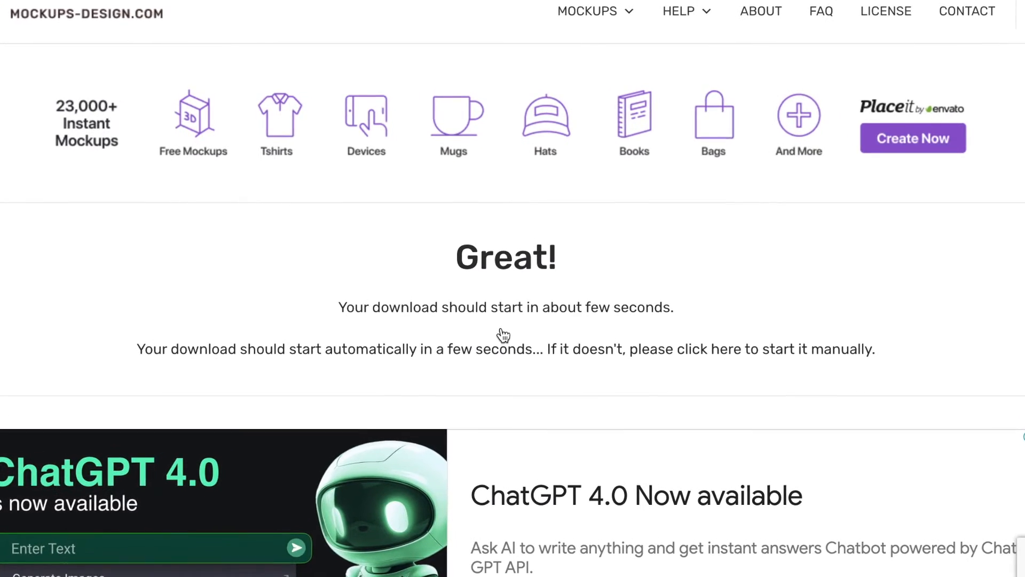
scroll(down, 3)
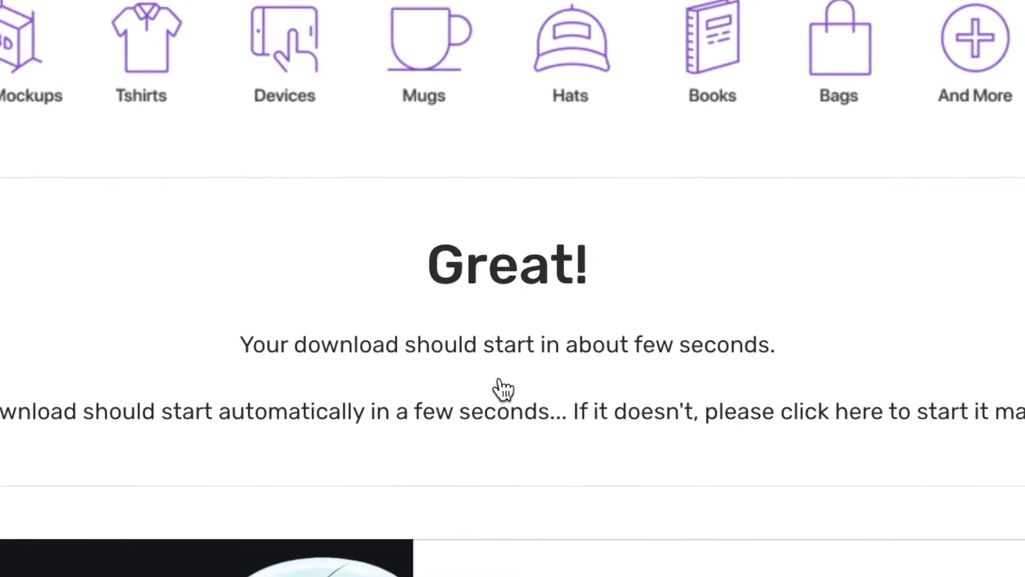
click(949, 12)
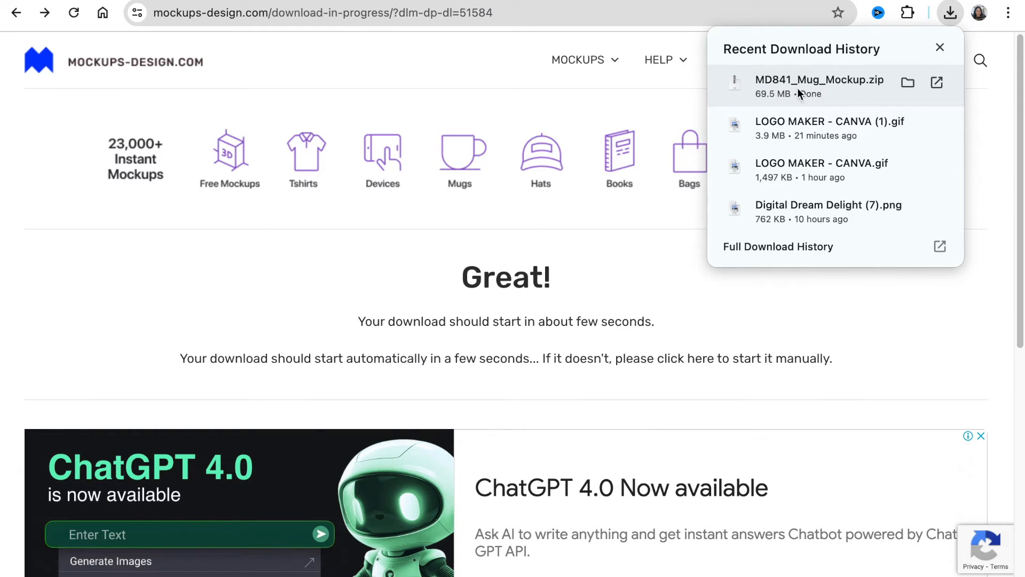
click(940, 47)
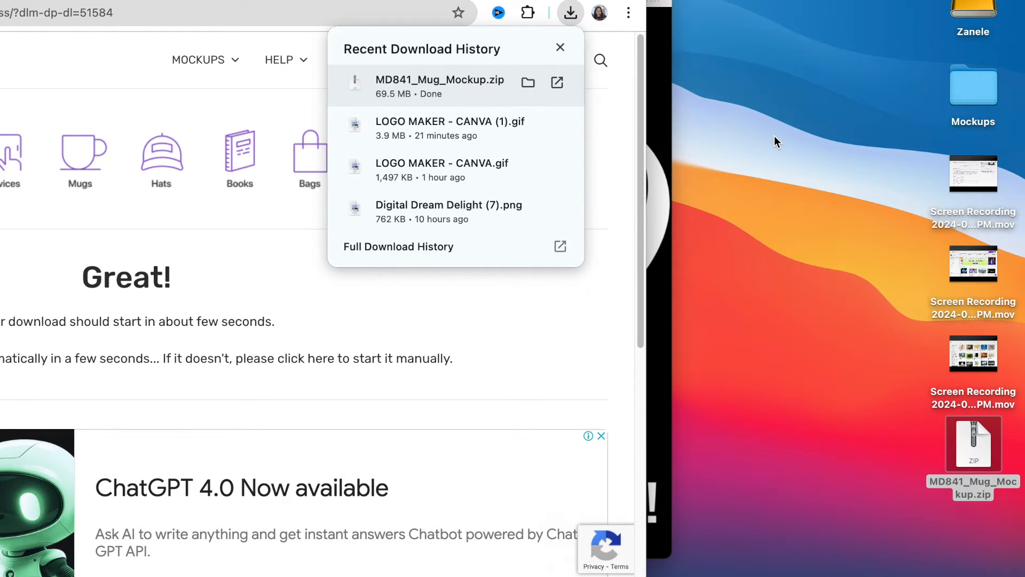
right_click(973, 451)
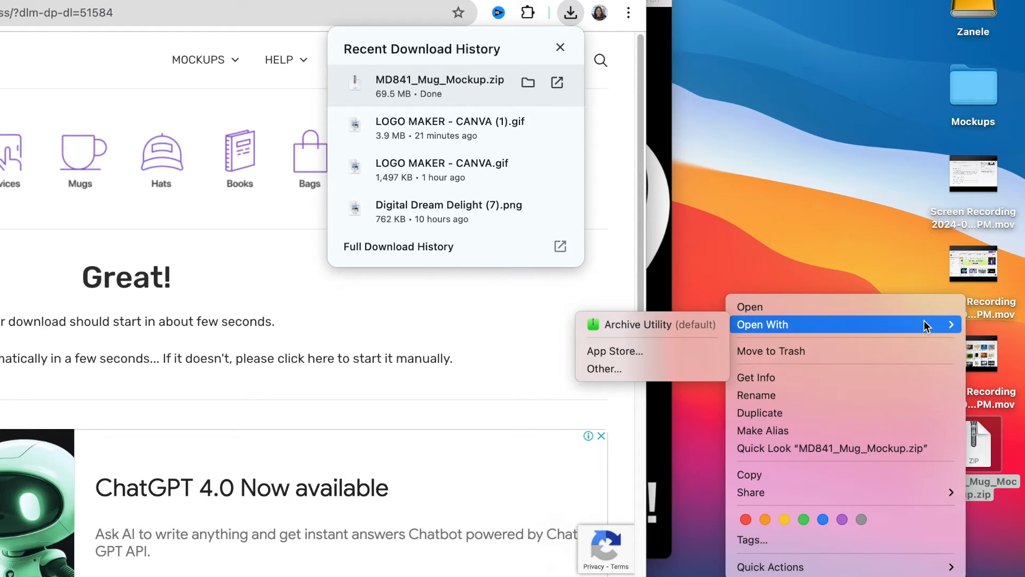
mouse_move(807, 330)
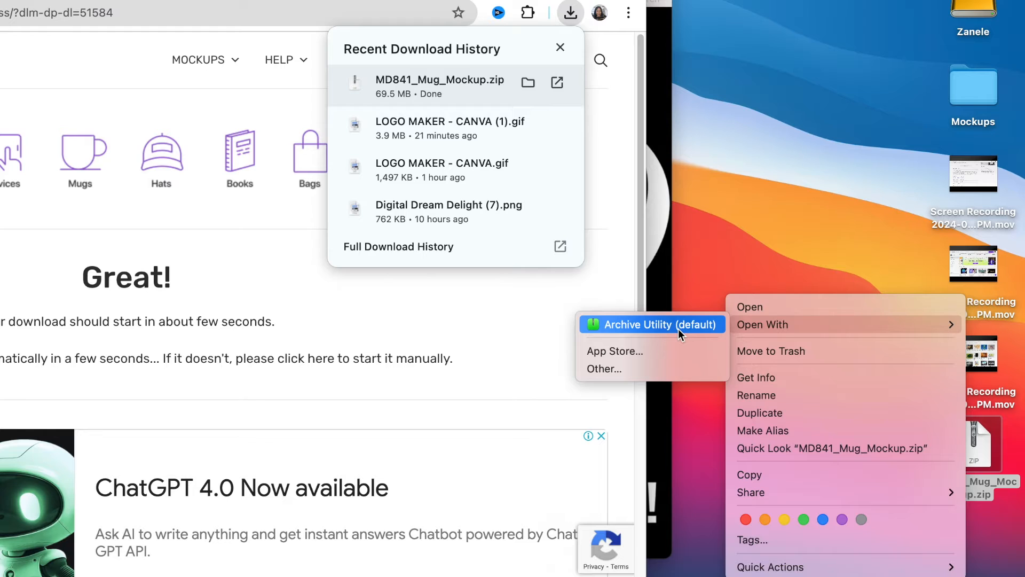
click(652, 324)
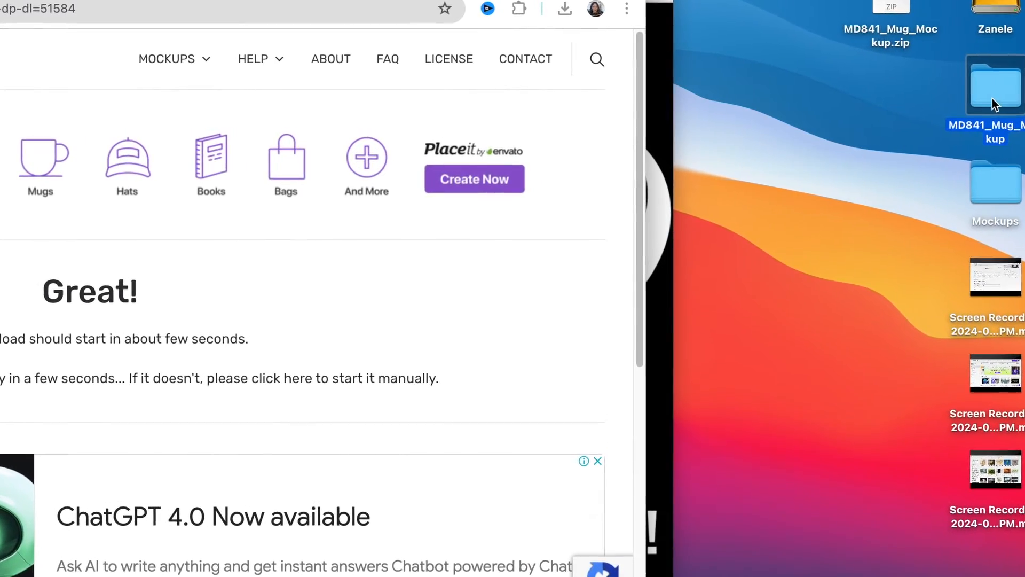
Open the MD841_Mug_Mockup folder and inspect its mug PSD and JPG files.
double_click(994, 86)
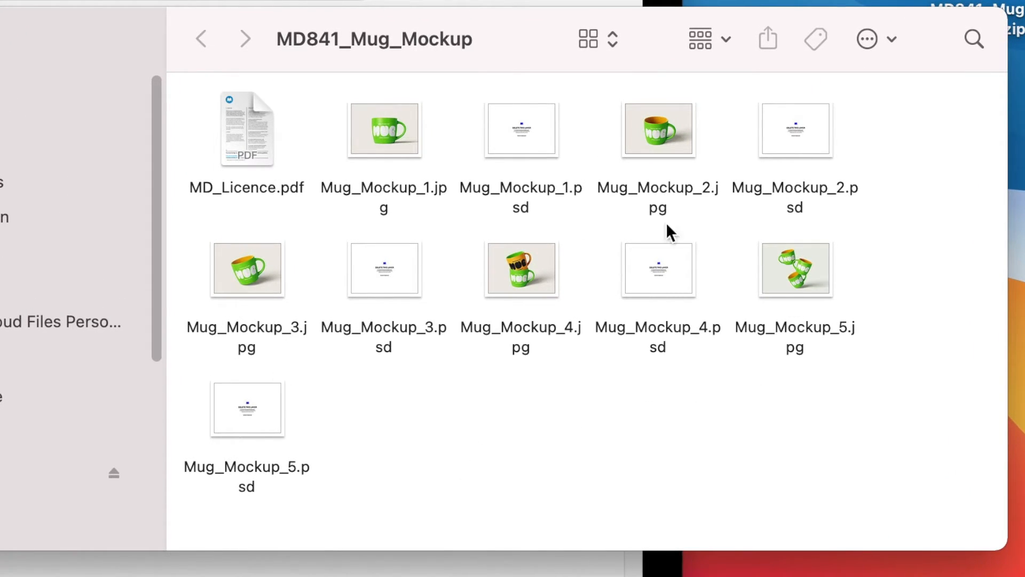
mouse_move(382, 405)
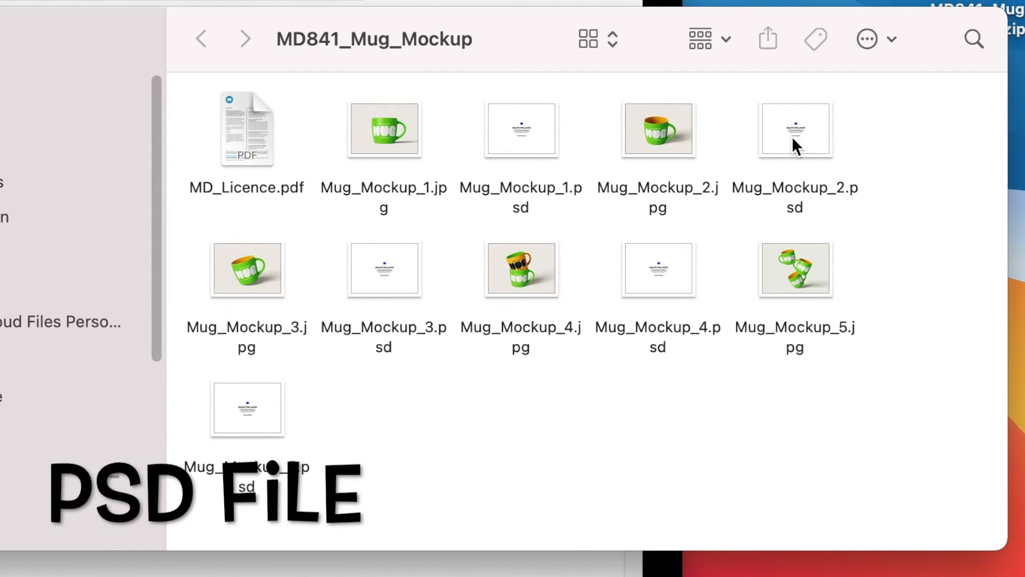
click(794, 129)
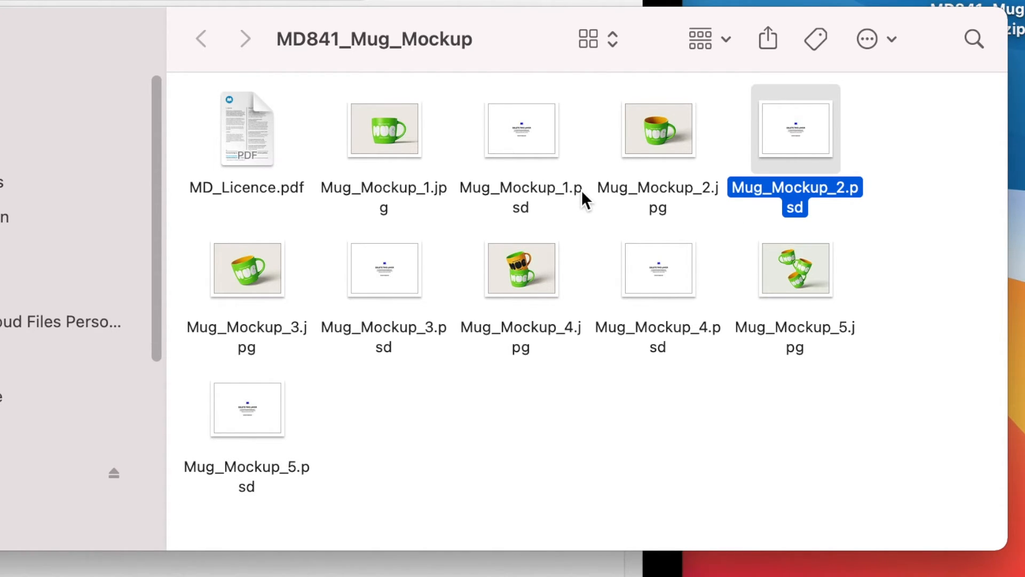
mouse_move(682, 163)
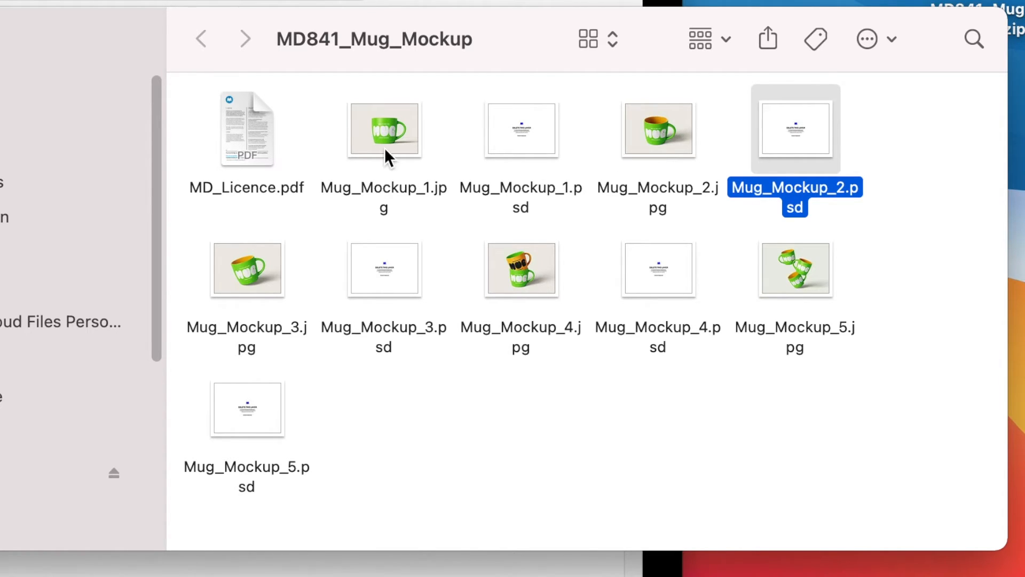
mouse_move(557, 407)
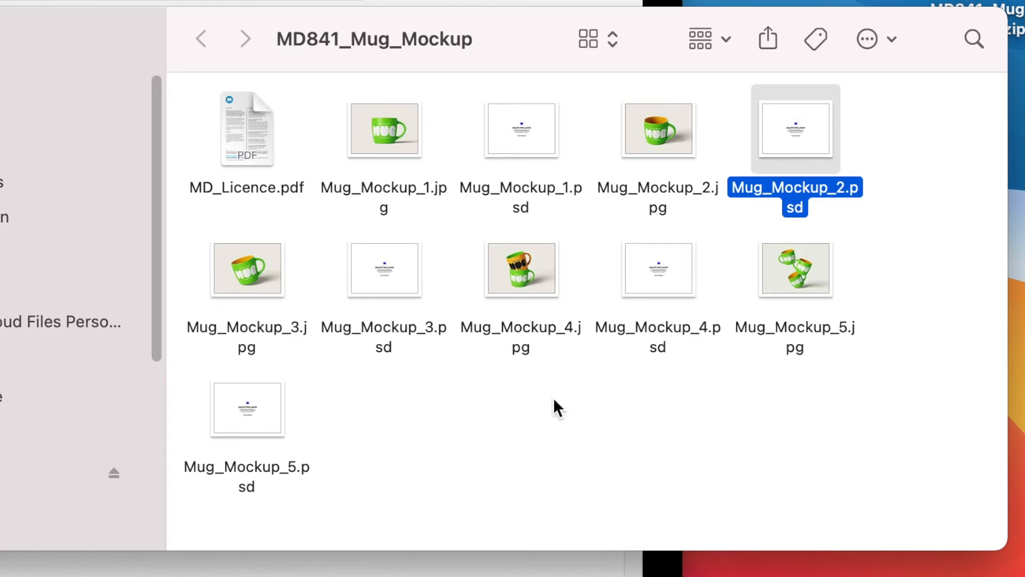
click(384, 128)
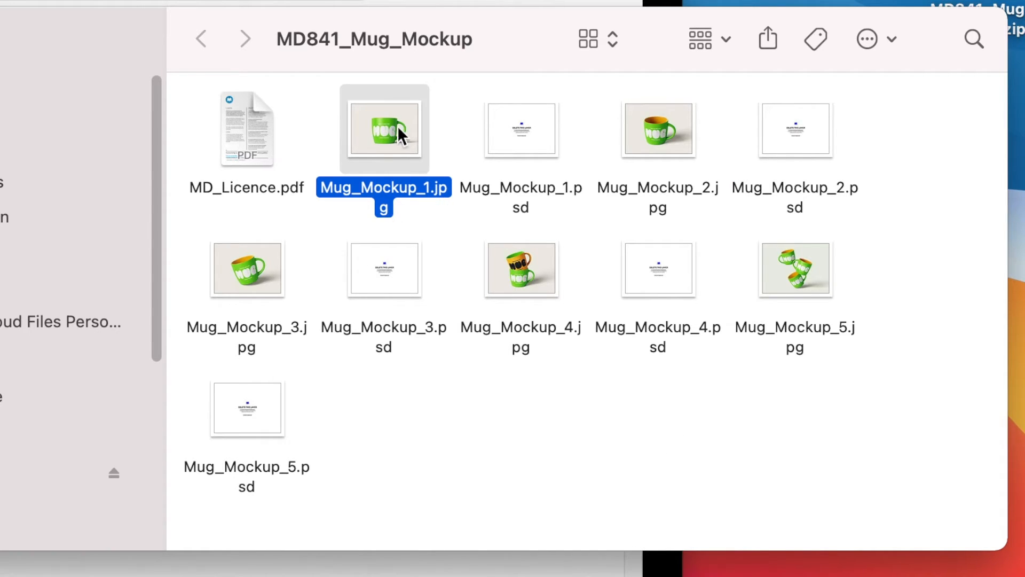
click(521, 128)
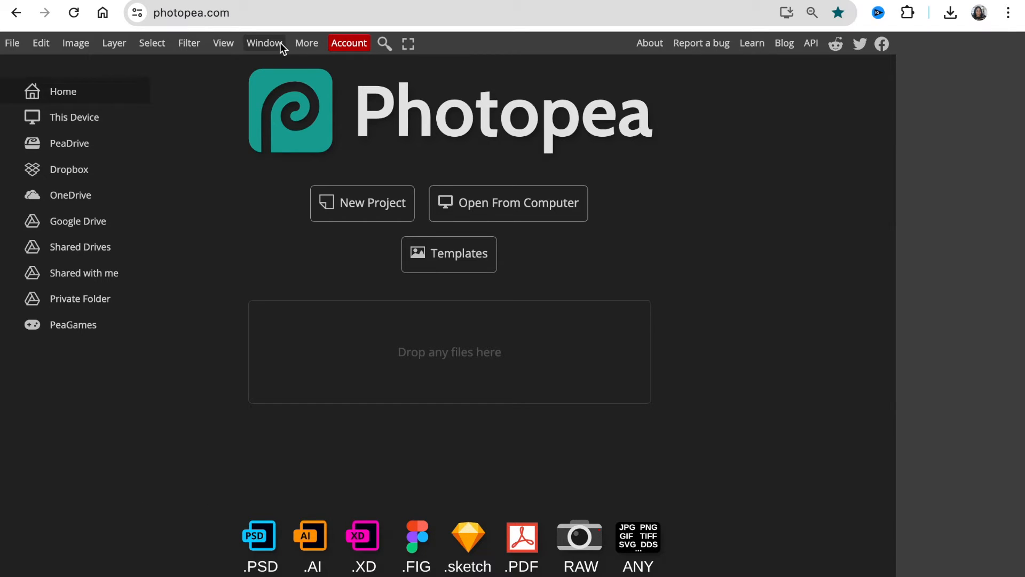
mouse_move(399, 34)
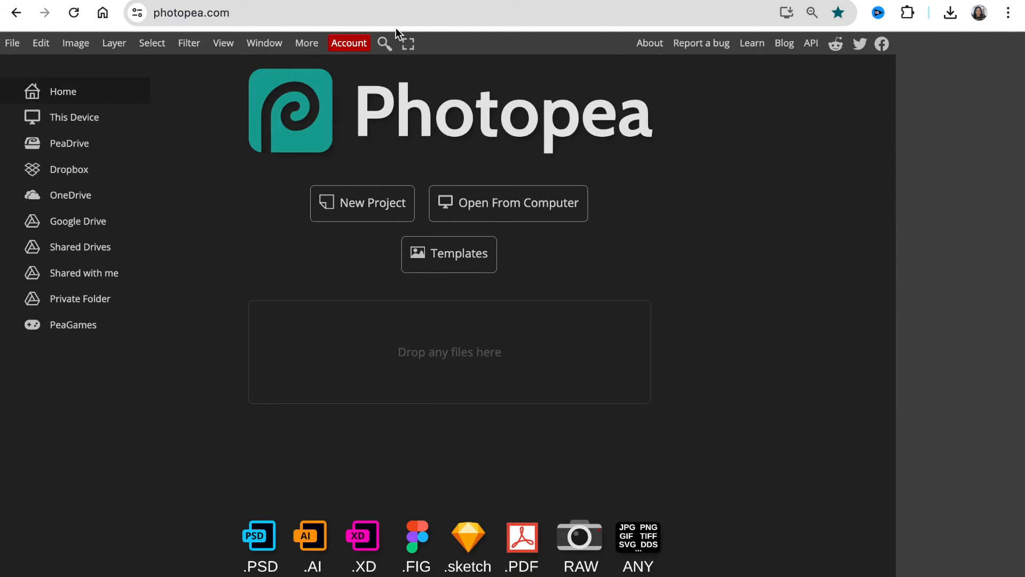
mouse_move(513, 276)
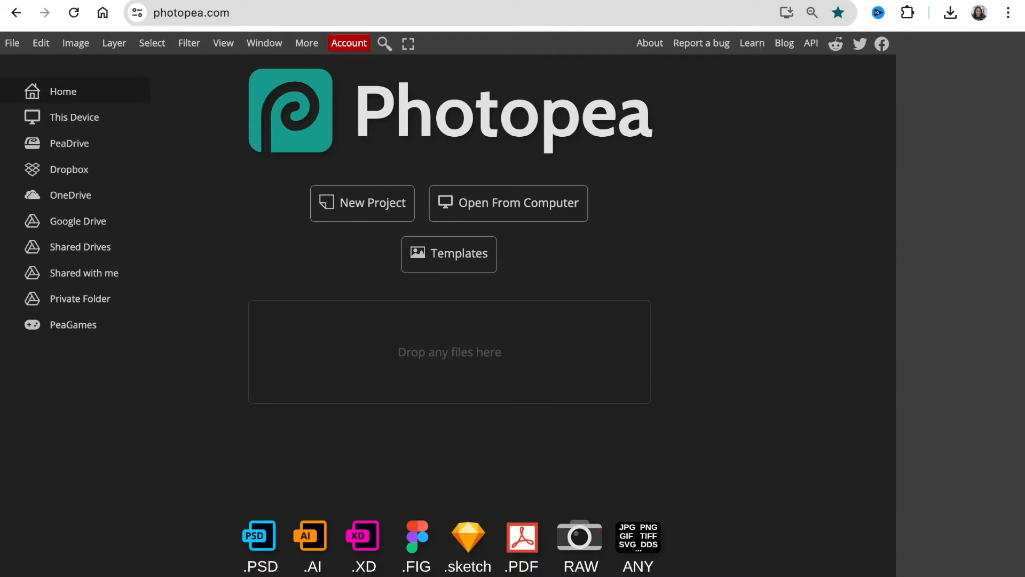
mouse_move(509, 210)
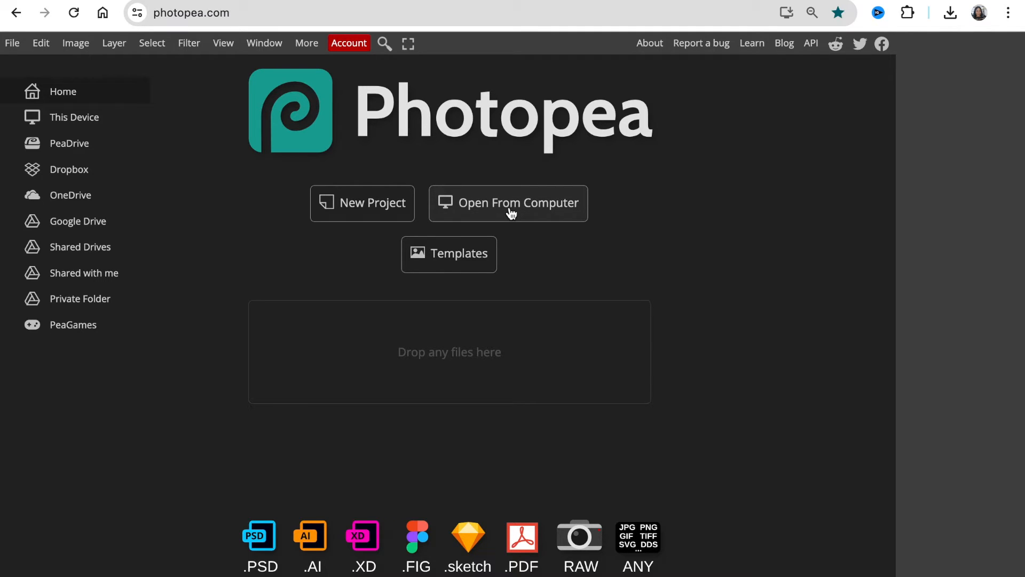
mouse_move(509, 213)
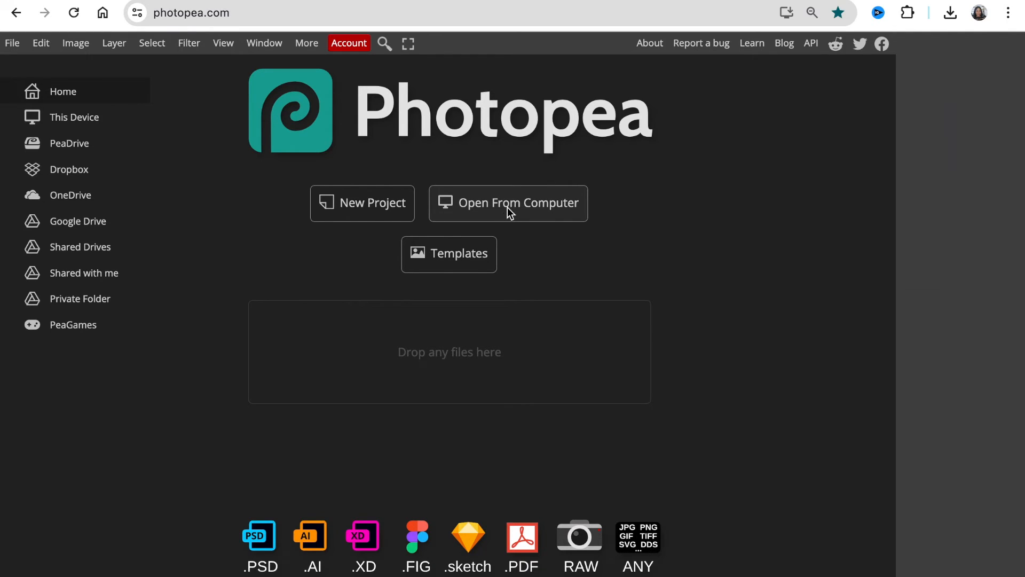
Open Mug_Mockup_1.psd from the computer on Photopea's home screen.
click(508, 203)
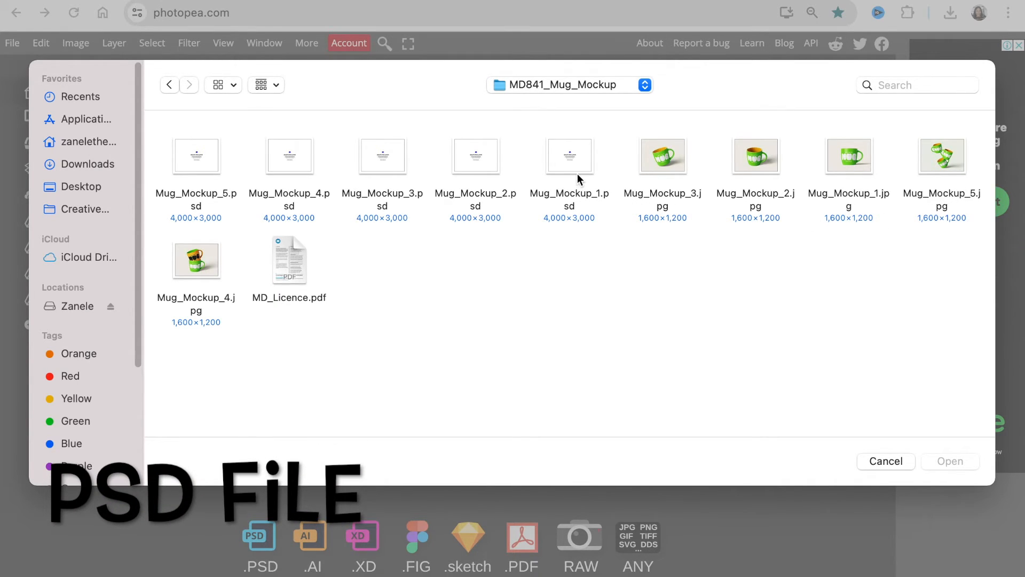
click(568, 156)
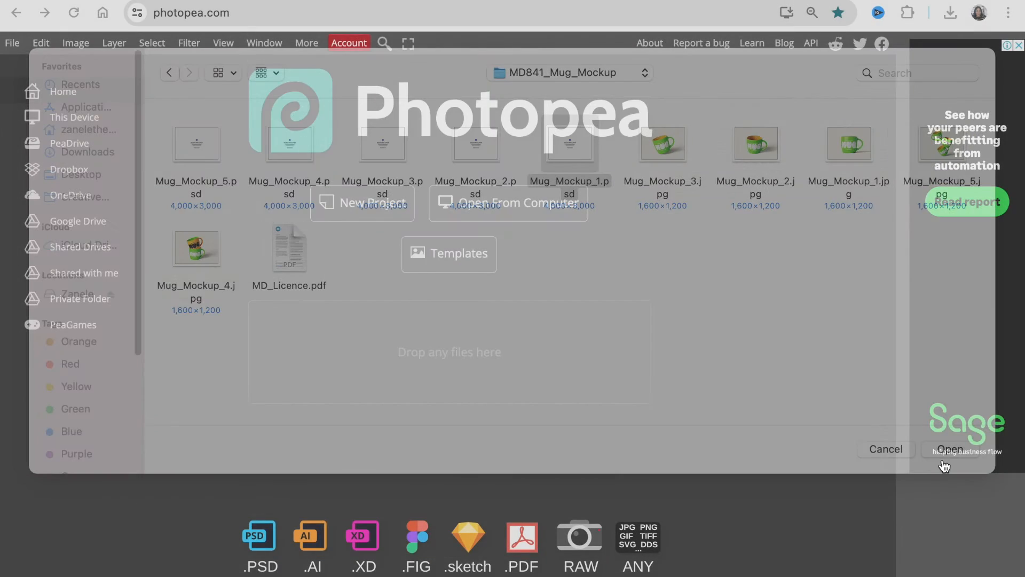
click(949, 449)
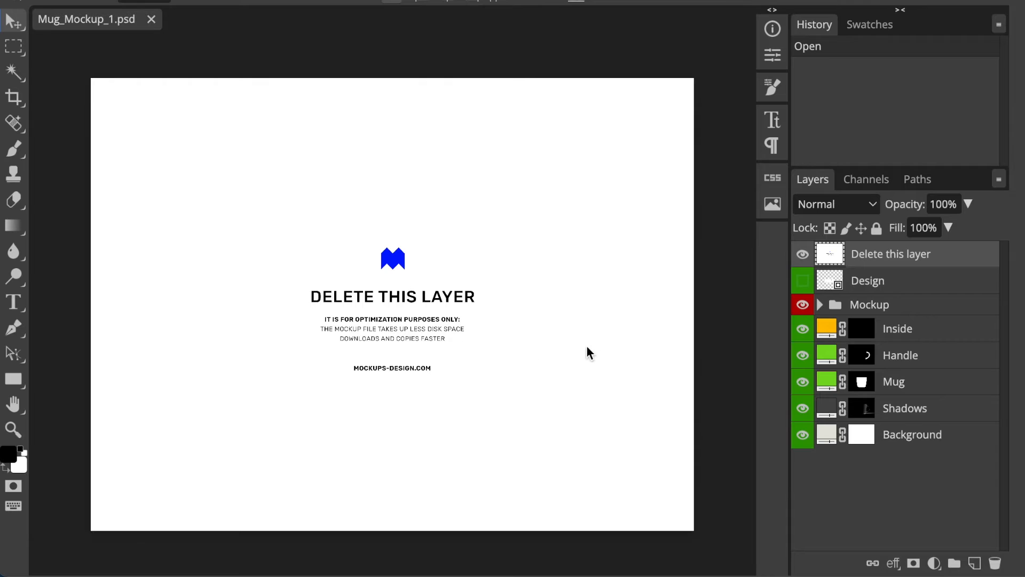
mouse_move(880, 262)
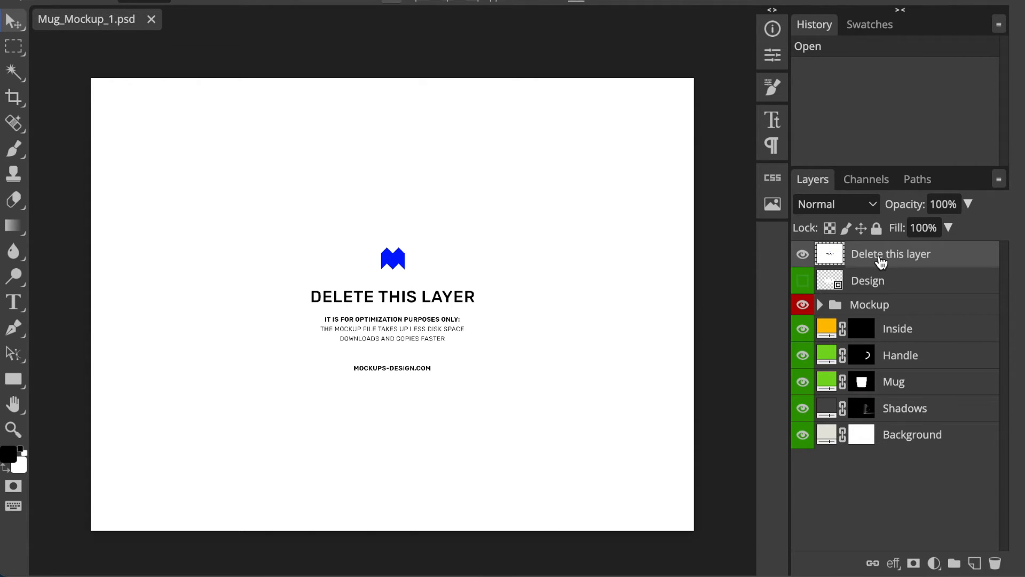
mouse_move(830, 258)
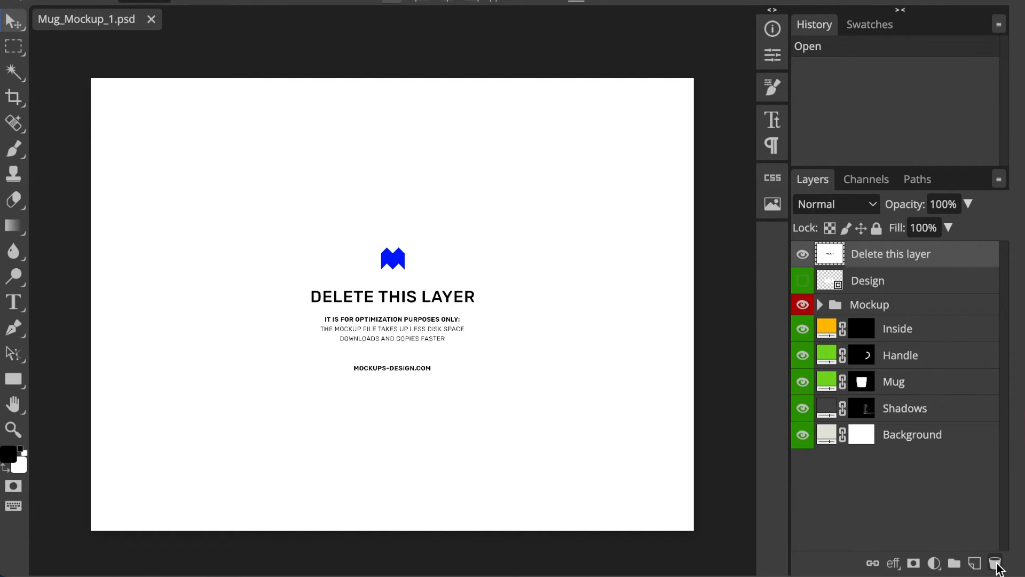
Delete the 'Delete this layer' placeholder layer to reveal the green mug.
click(994, 562)
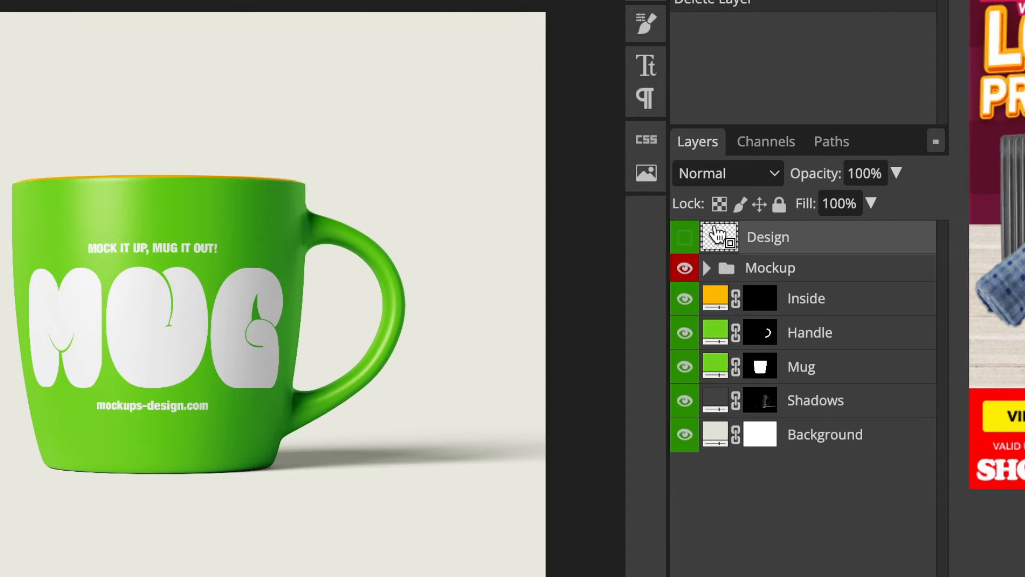
mouse_move(142, 224)
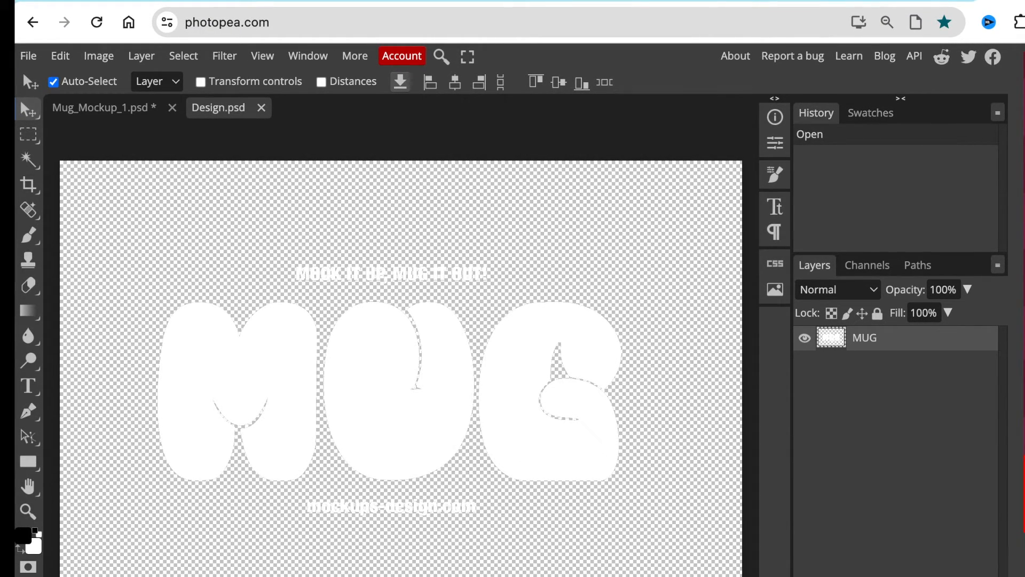
mouse_move(543, 334)
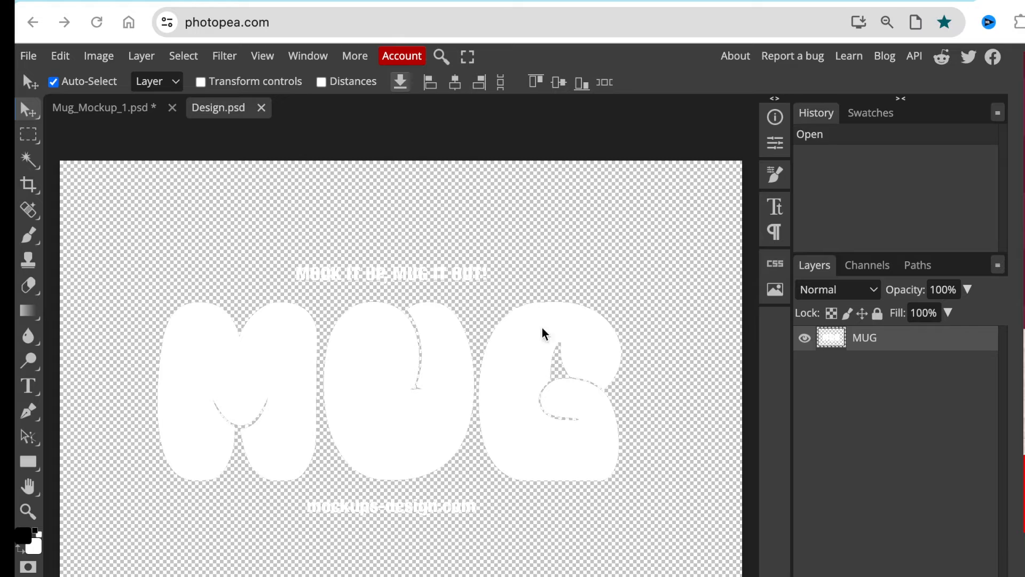
mouse_move(487, 364)
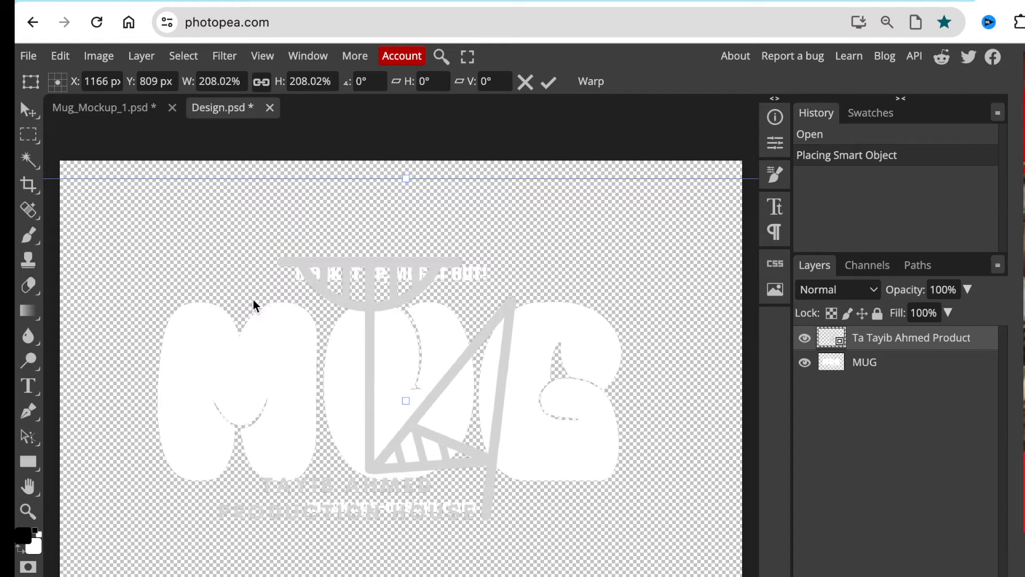
mouse_move(383, 472)
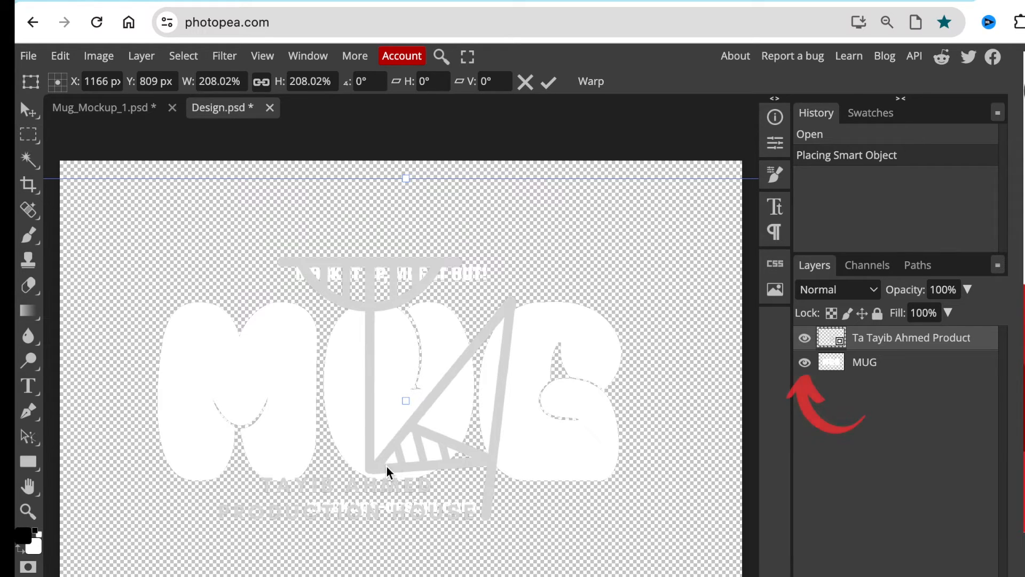
mouse_move(873, 370)
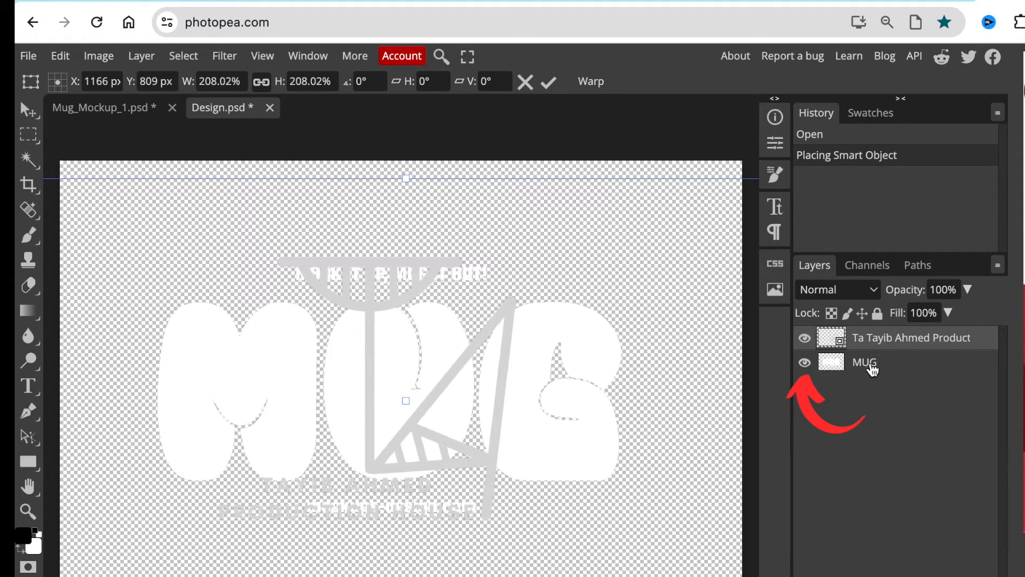
Select the MUG artwork layer and hide it with its eye icon.
click(803, 362)
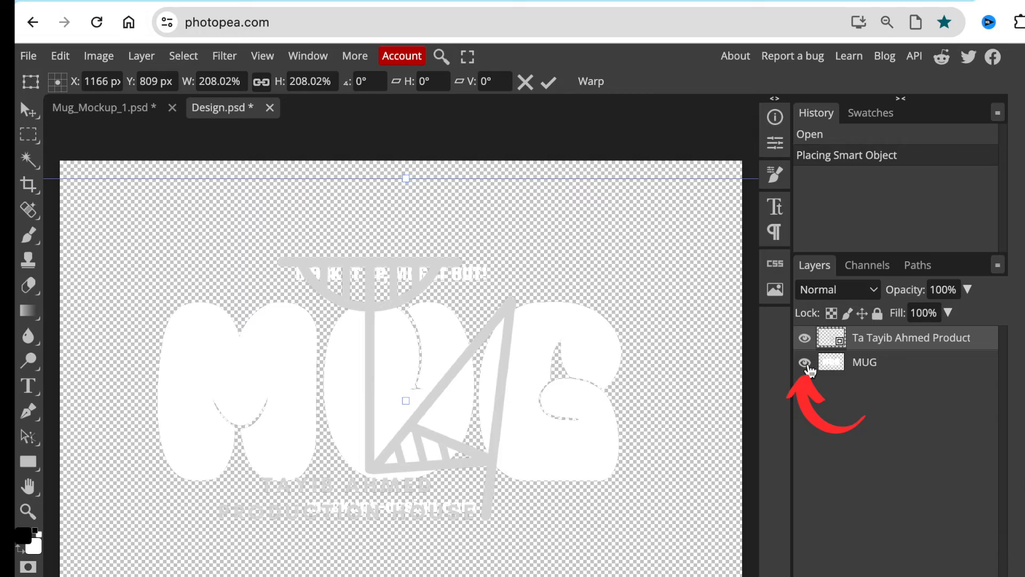
click(804, 362)
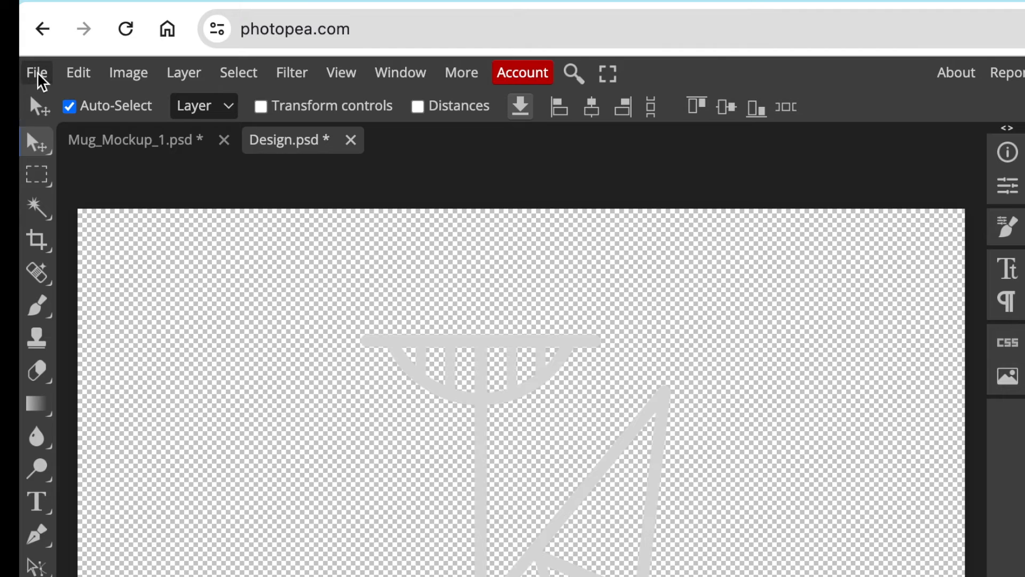
Save the Design.psd smart object back into the mug mockup from the File menu.
click(36, 73)
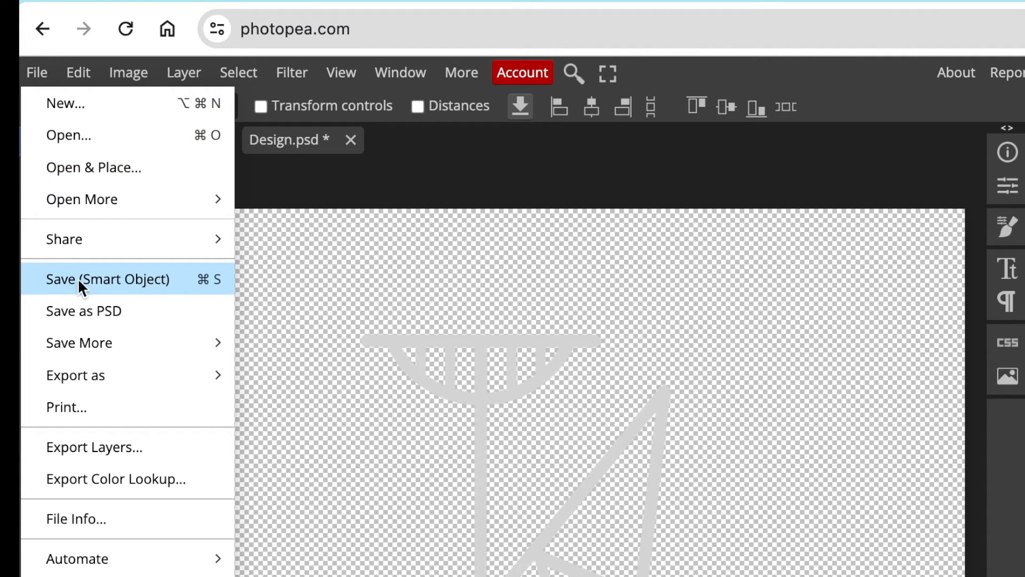
mouse_move(658, 325)
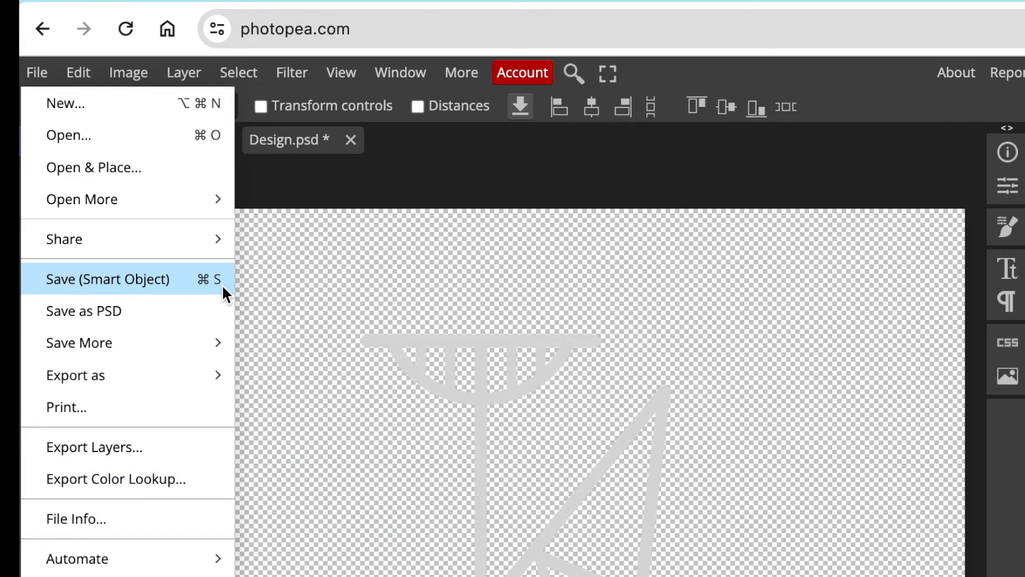
click(108, 279)
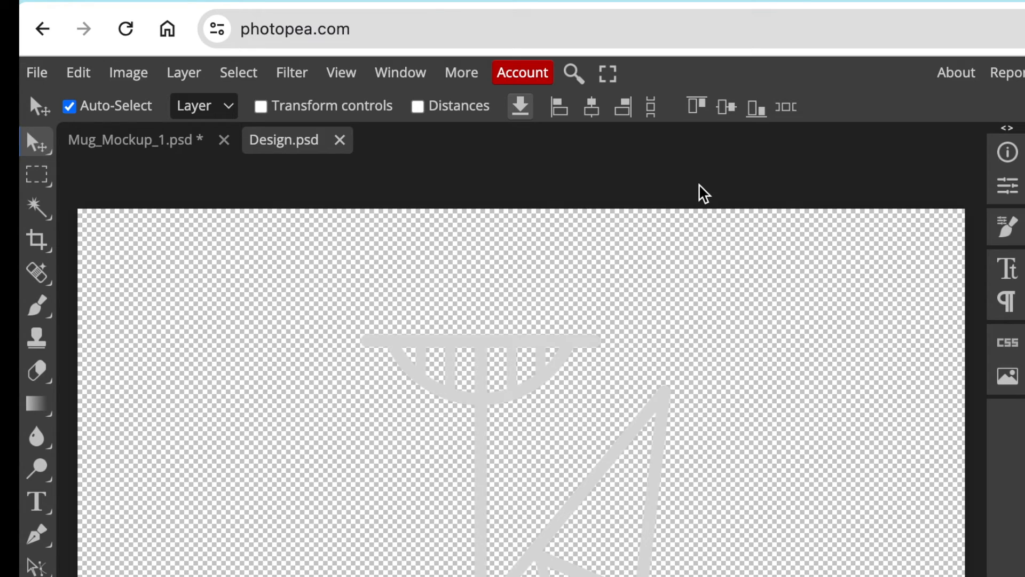
mouse_move(436, 237)
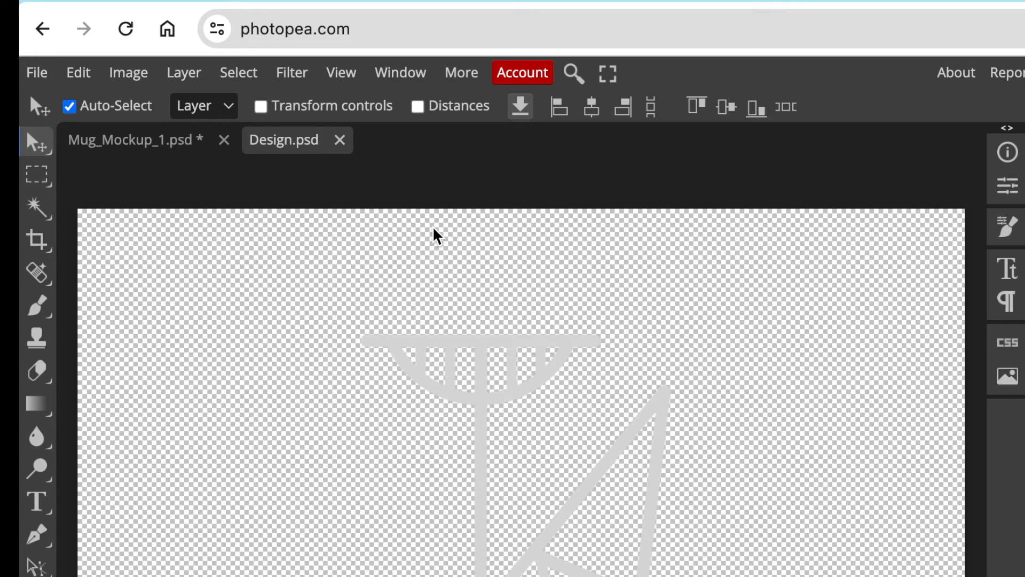
mouse_move(372, 261)
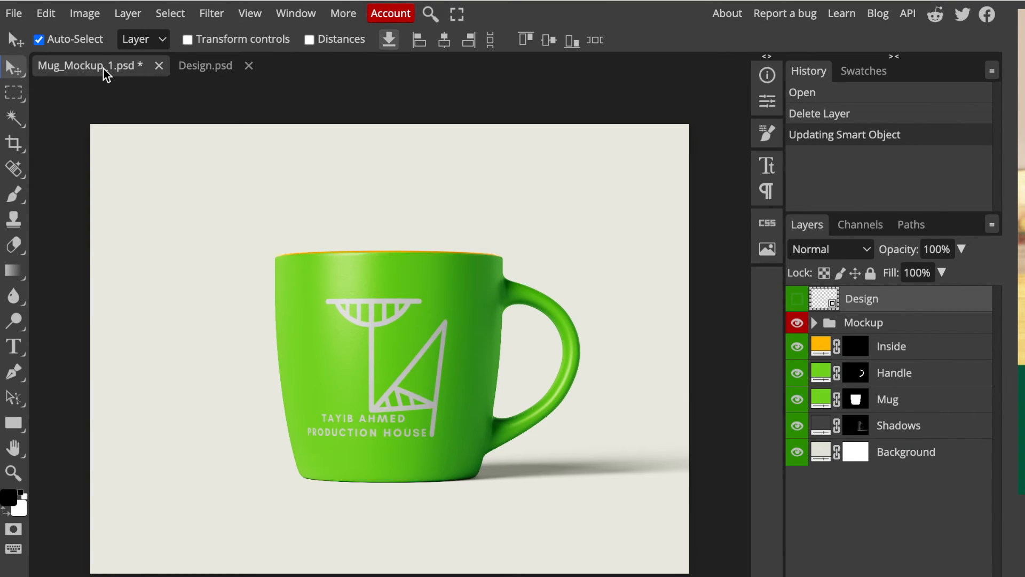
mouse_move(502, 393)
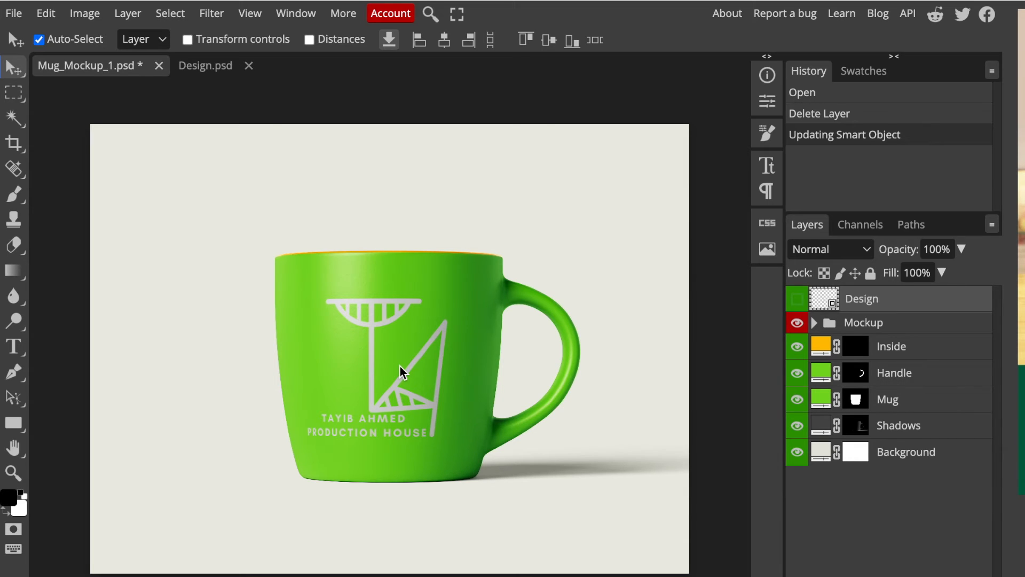
mouse_move(365, 304)
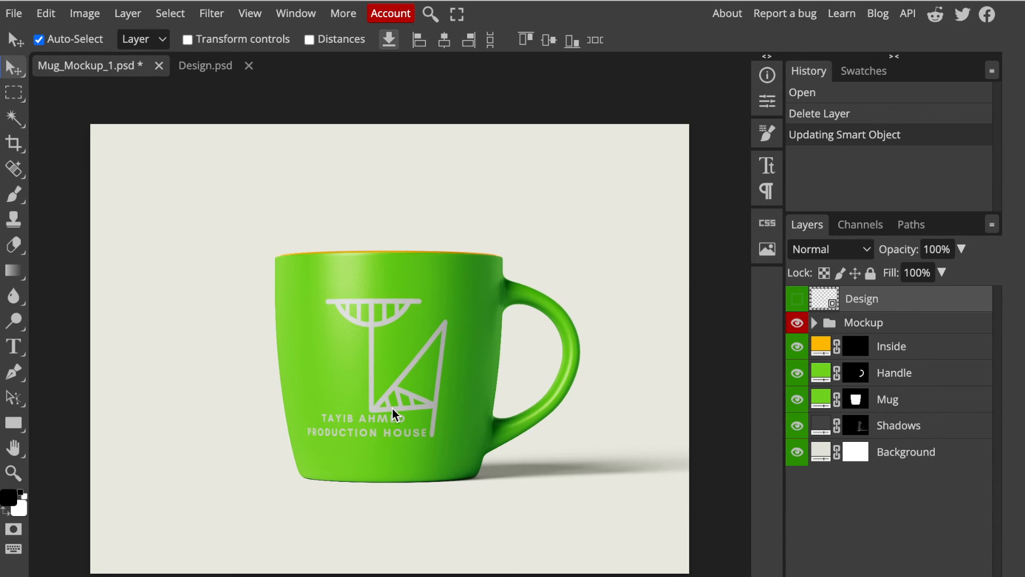
mouse_move(405, 415)
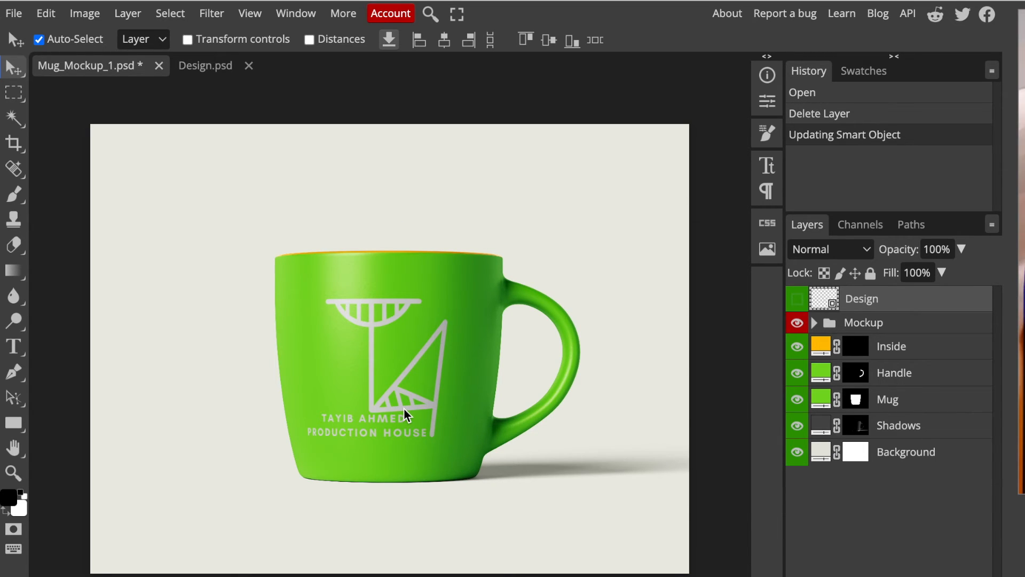
mouse_move(544, 423)
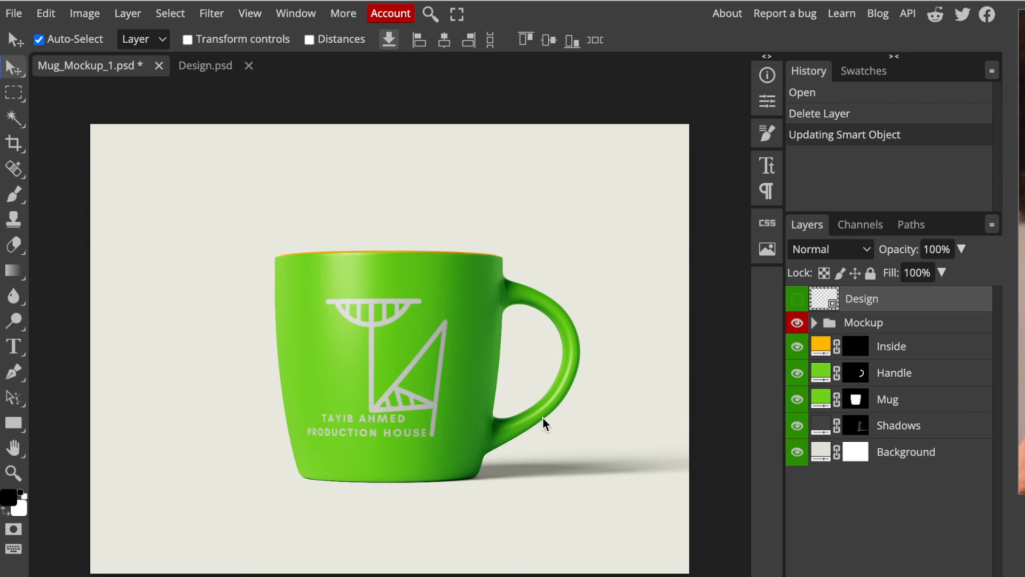
mouse_move(466, 442)
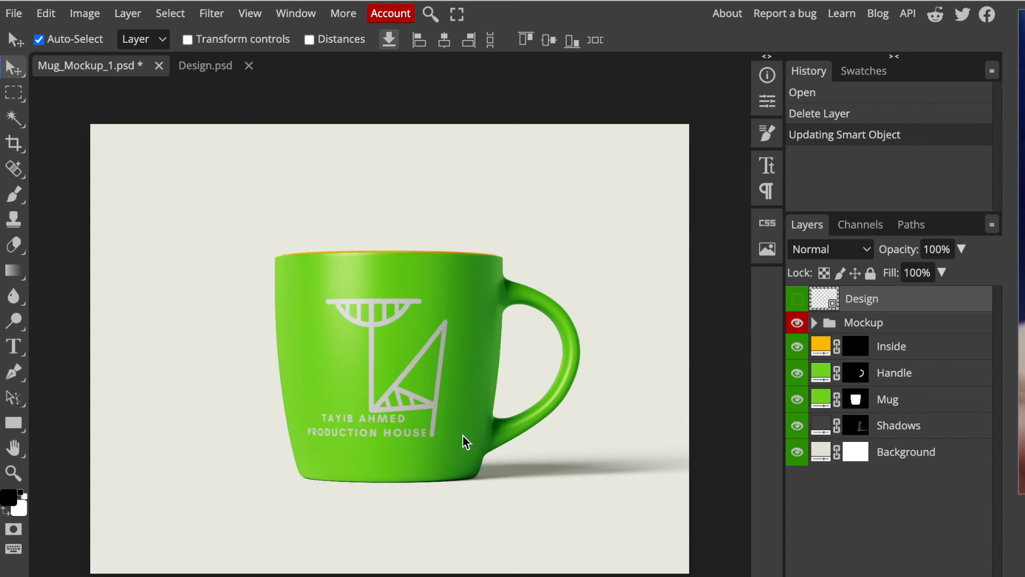
Switch to the Mug_Mockup_1.psd tab showing the logo on the green mug.
click(13, 12)
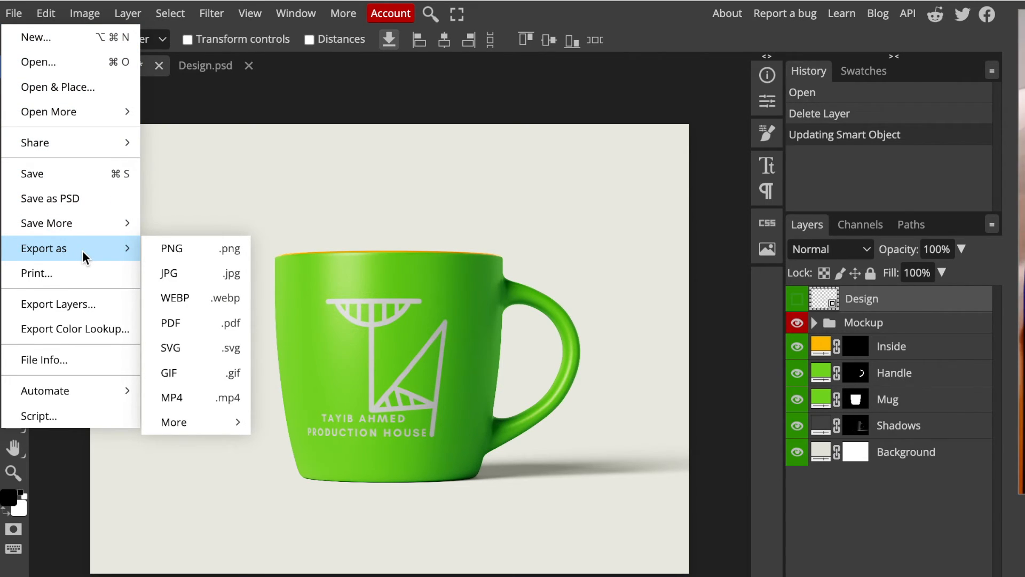
mouse_move(171, 248)
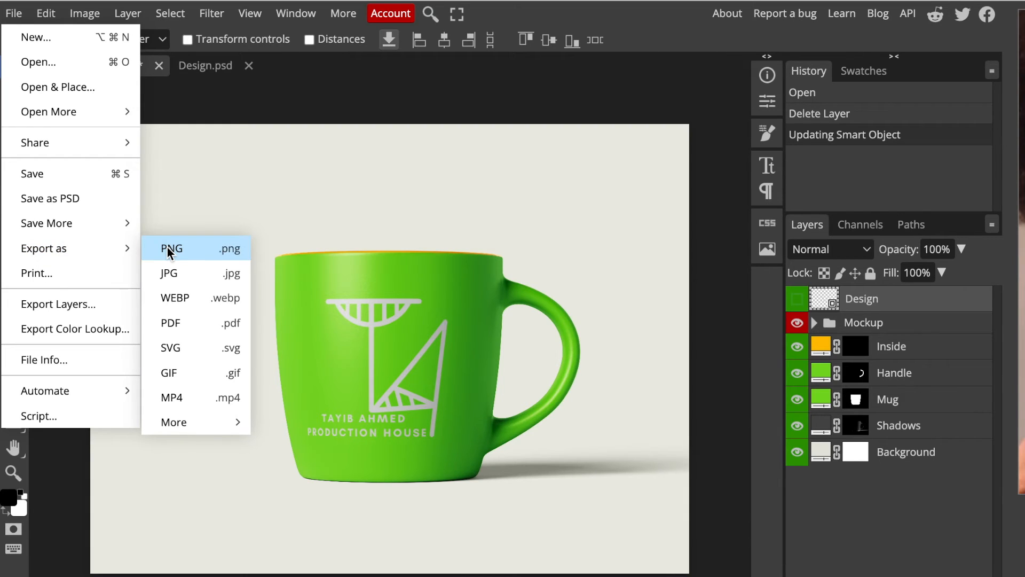
mouse_move(177, 363)
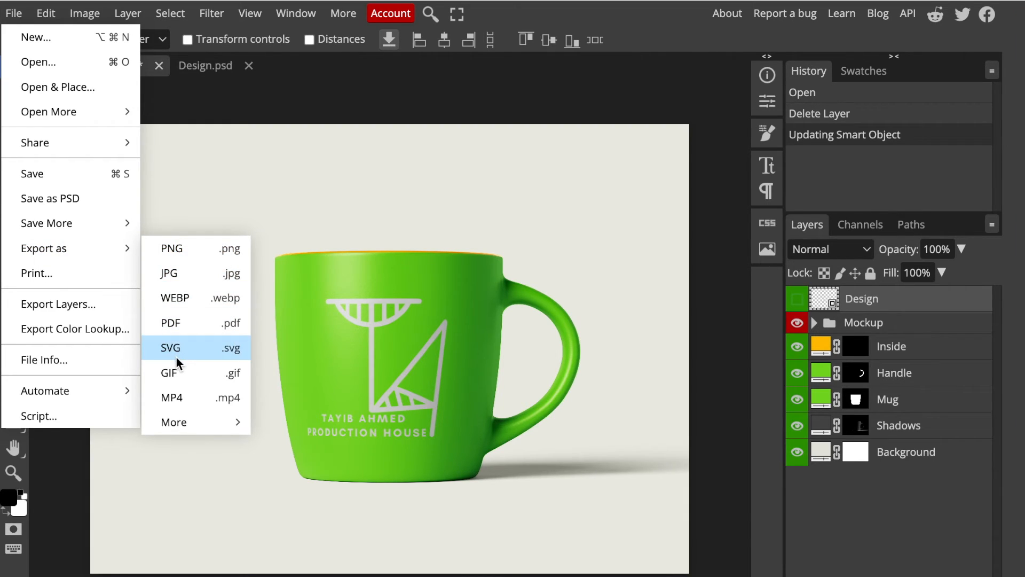
mouse_move(171, 248)
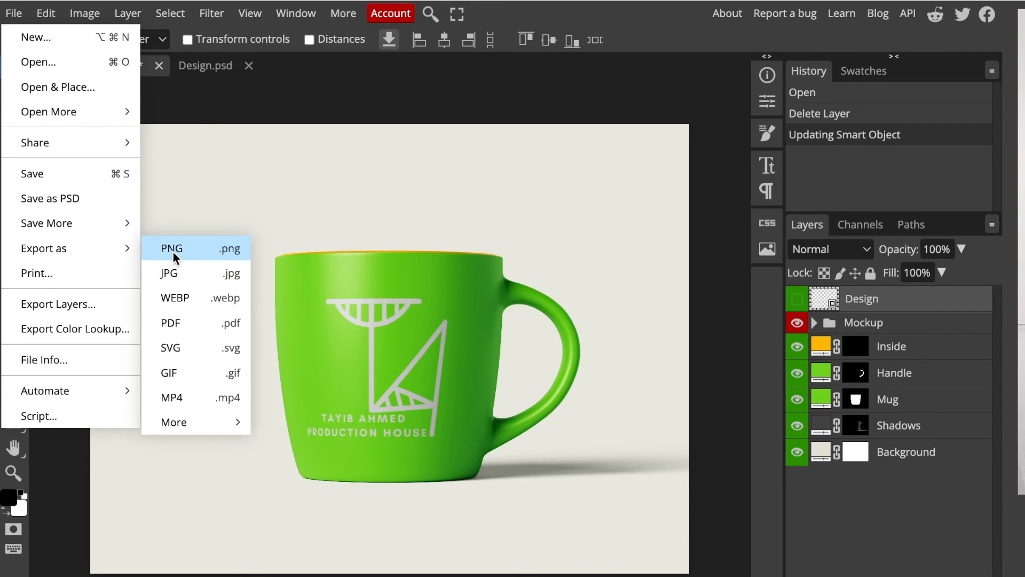
Export the mug mockup as a 4000×3000 PNG and save it.
click(171, 248)
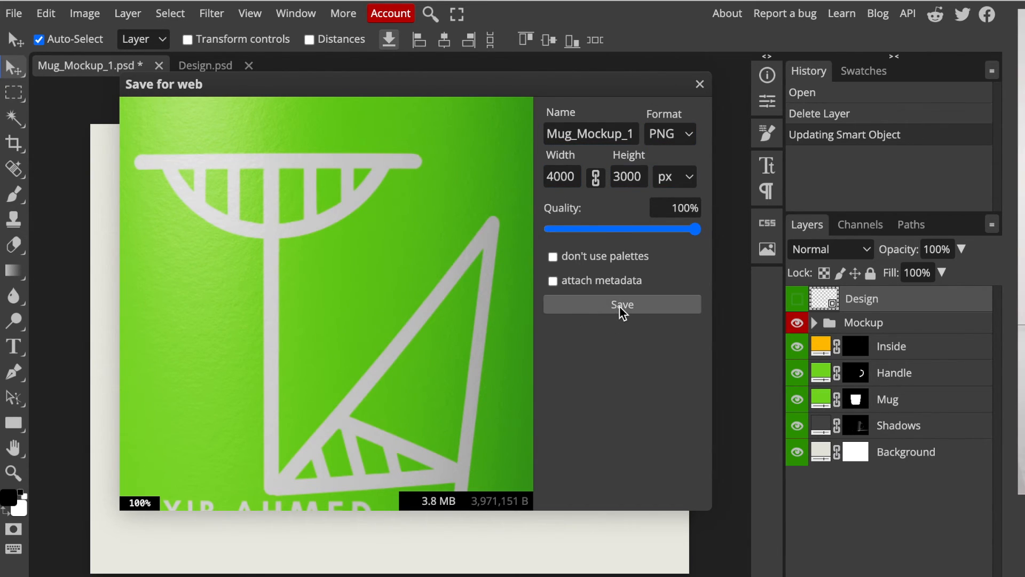
click(620, 304)
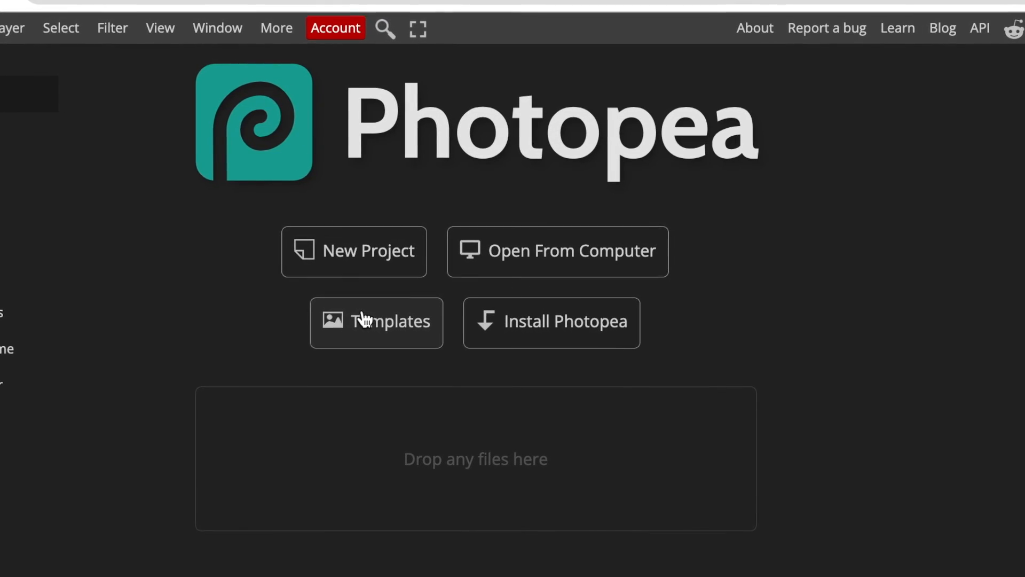
Open the Templates gallery from the Photopea start page.
click(376, 321)
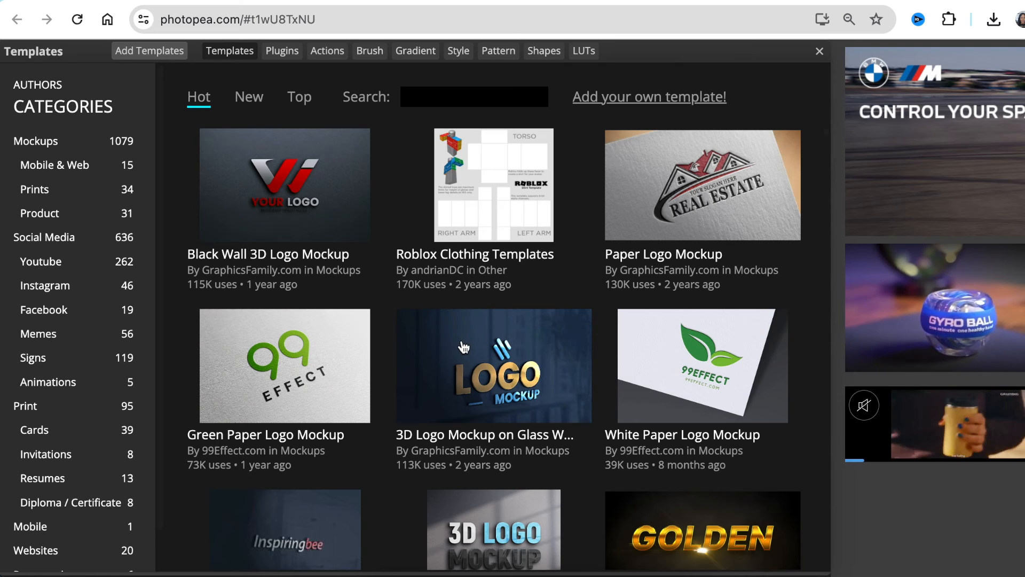
scroll(down, 3)
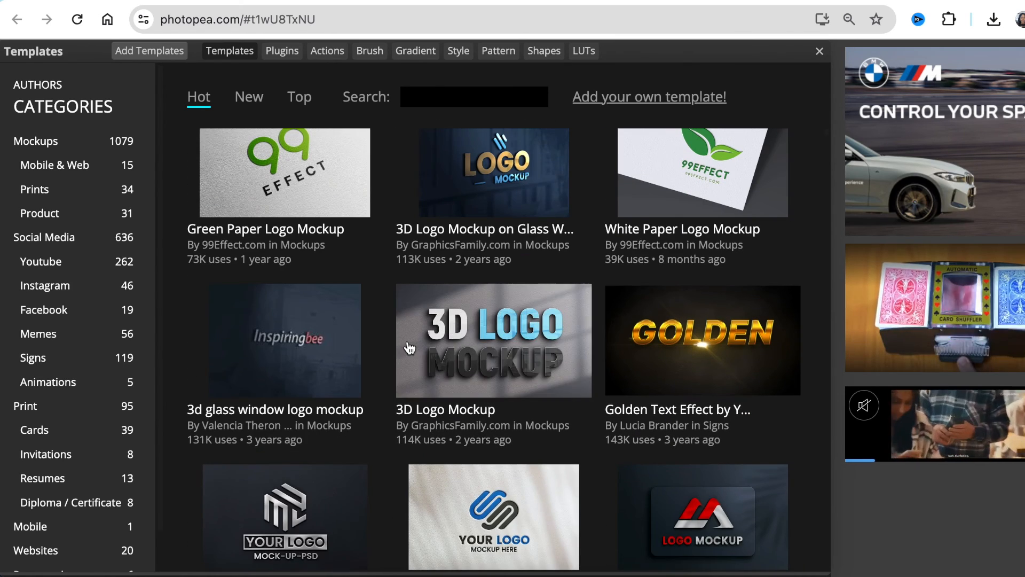
scroll(down, 3)
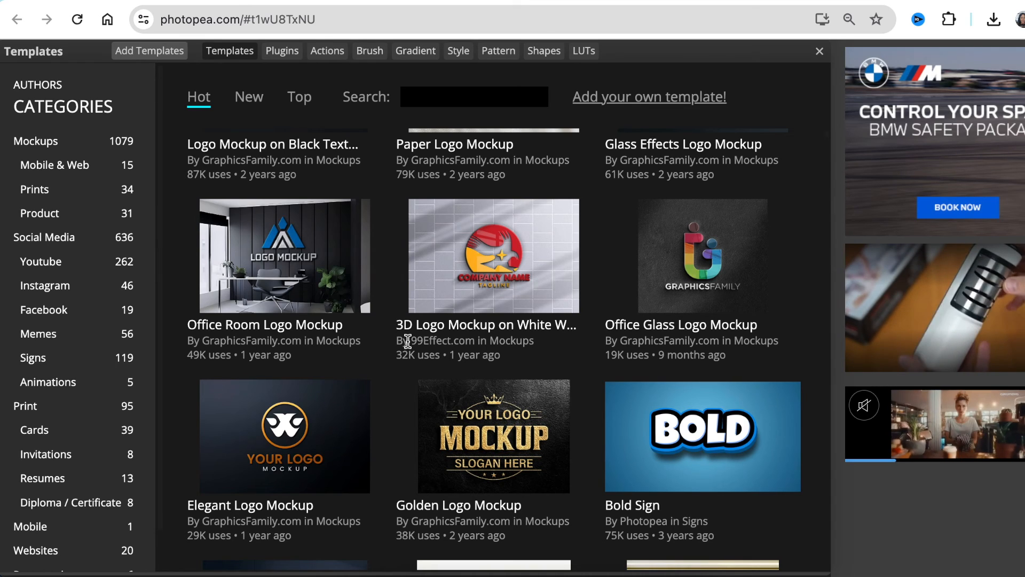
scroll(down, 3)
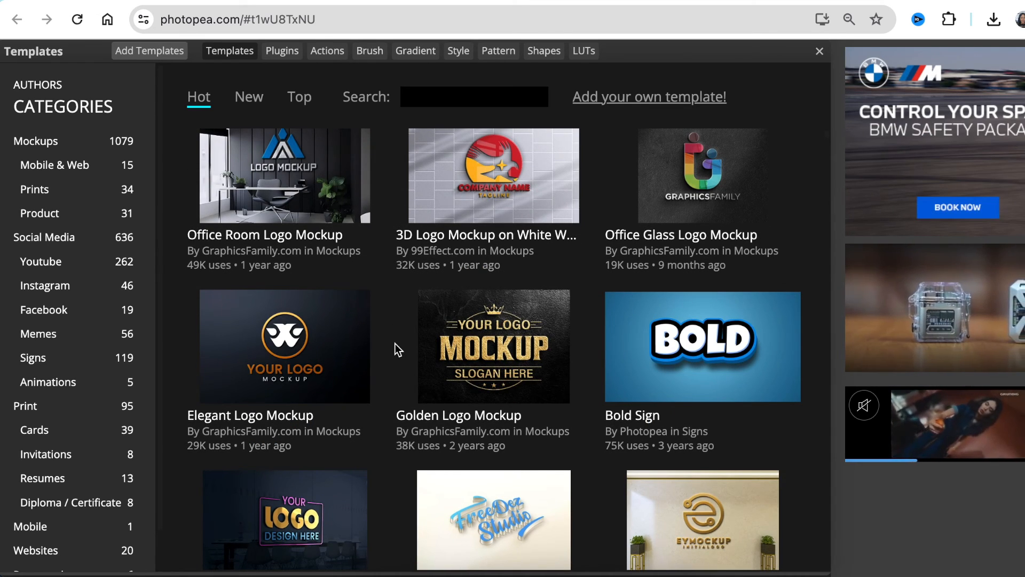
scroll(down, 3)
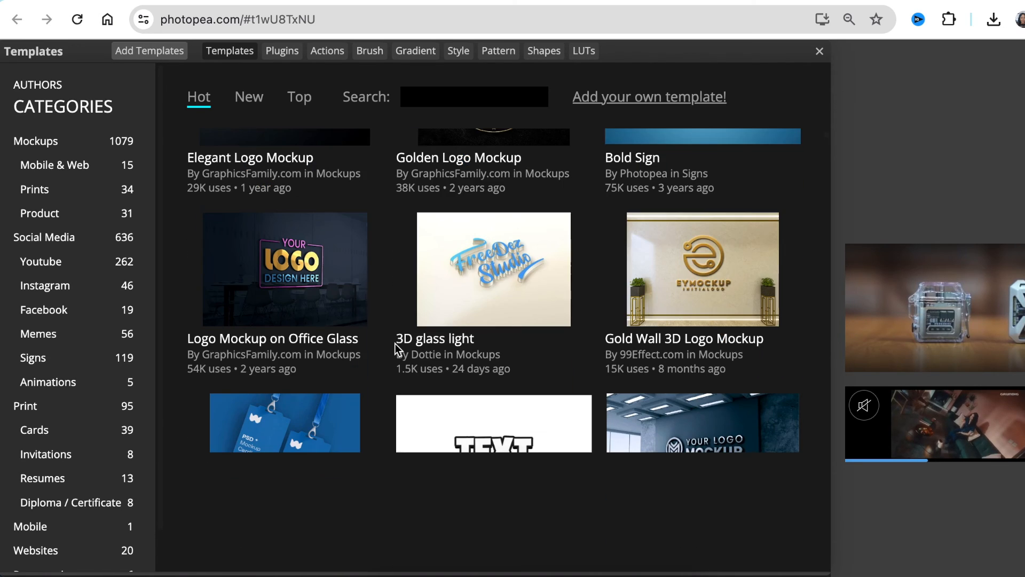